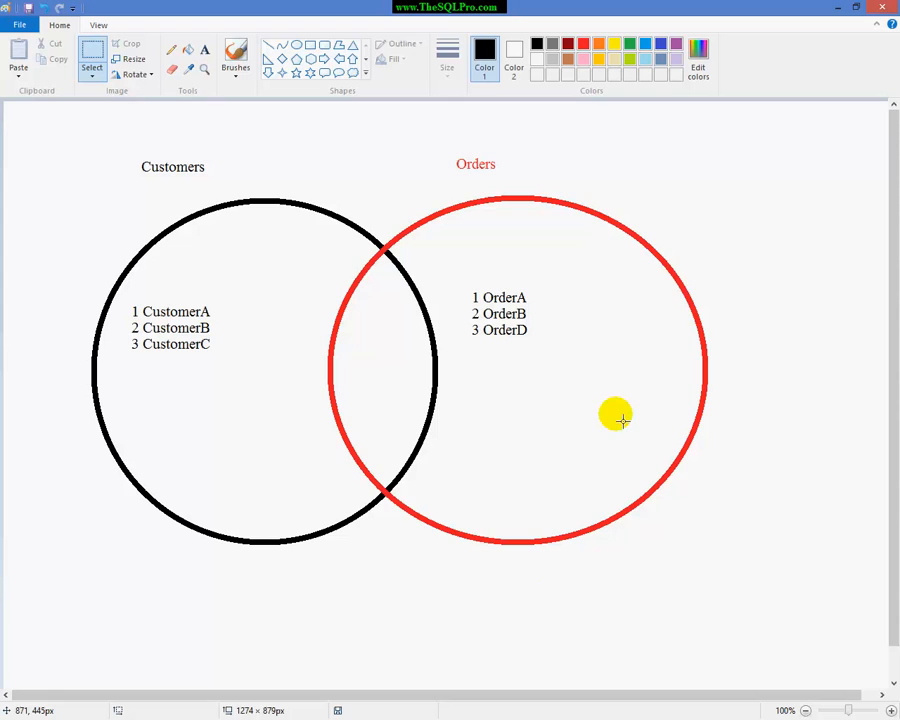
mouse_move(350, 192)
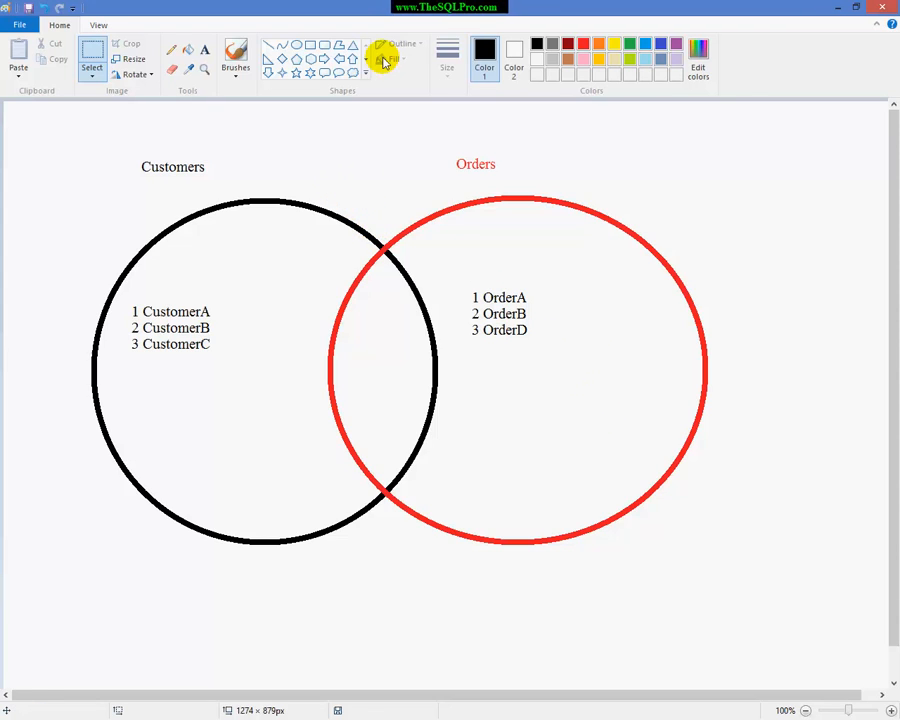
mouse_move(348, 180)
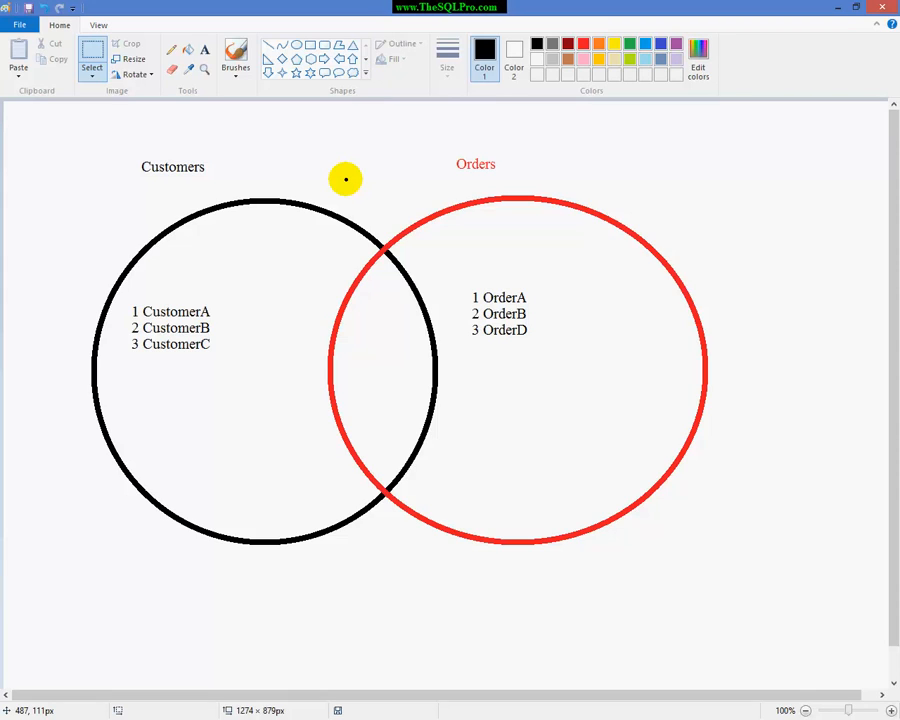
mouse_move(140, 180)
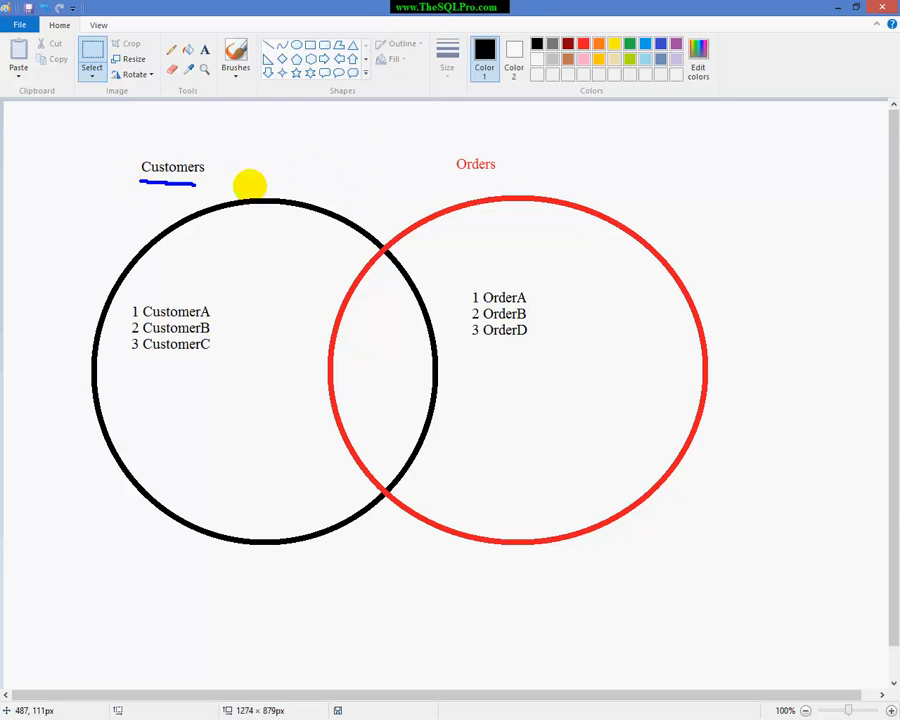
Step: Underline the Orders and Customers headings and shade the overlap of the two circles
left_click_drag(250, 184, 364, 222)
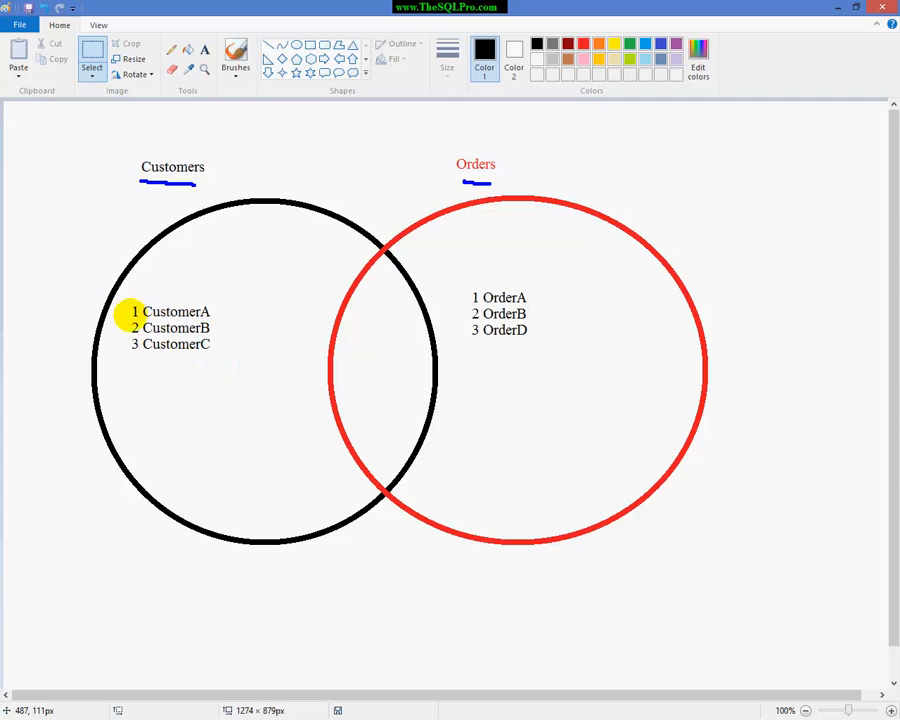
mouse_move(136, 280)
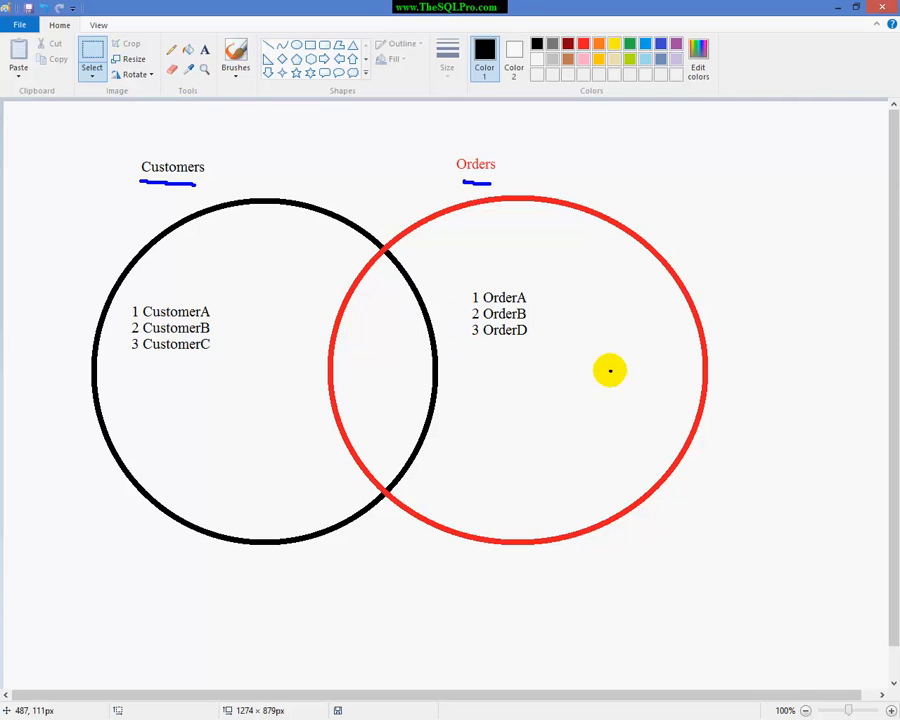
mouse_move(470, 284)
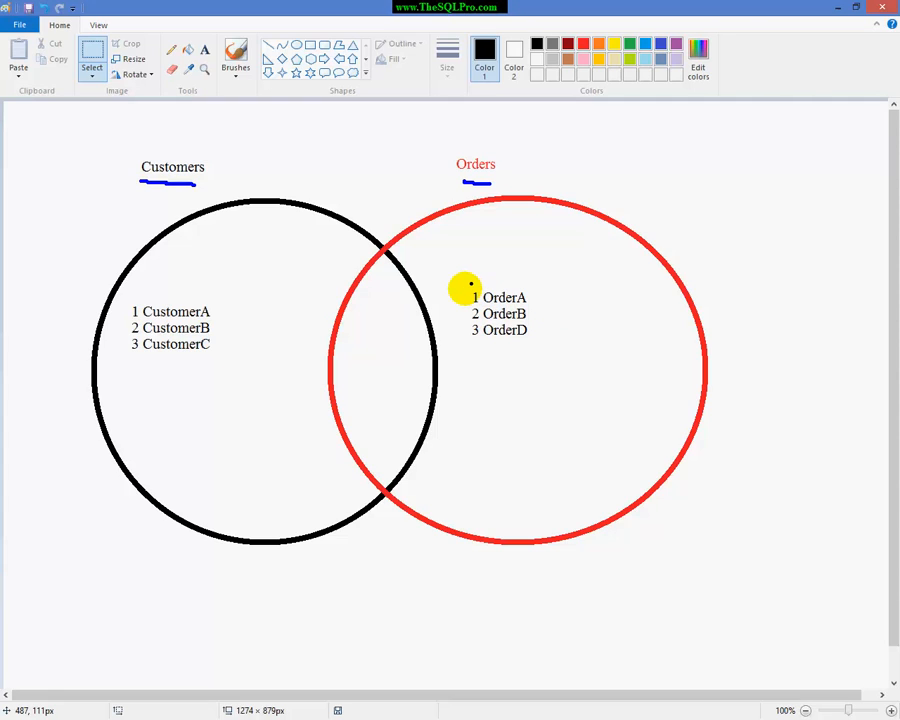
mouse_move(496, 296)
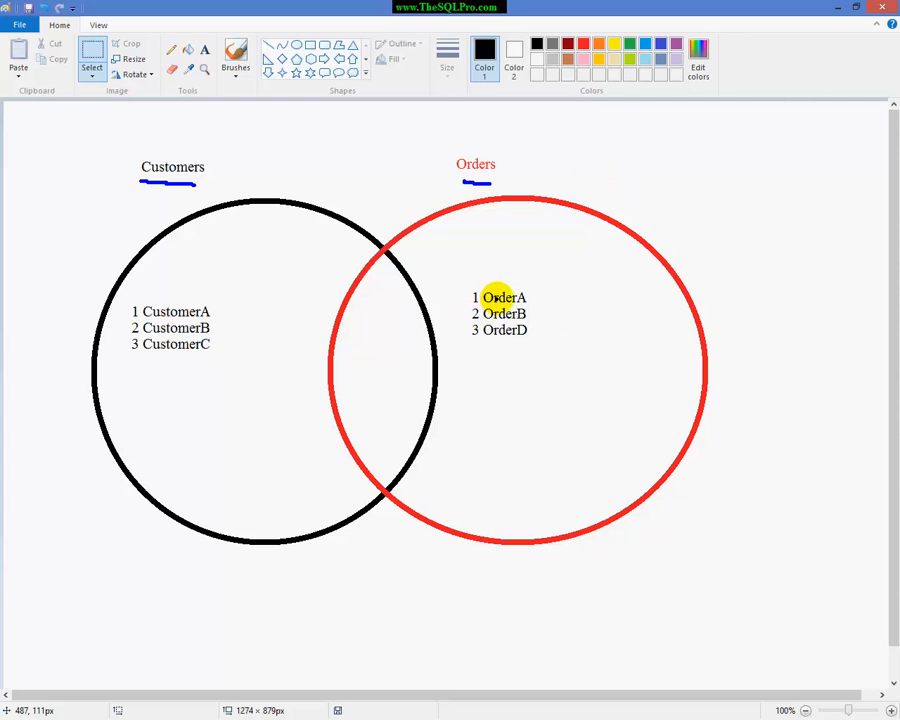
mouse_move(520, 336)
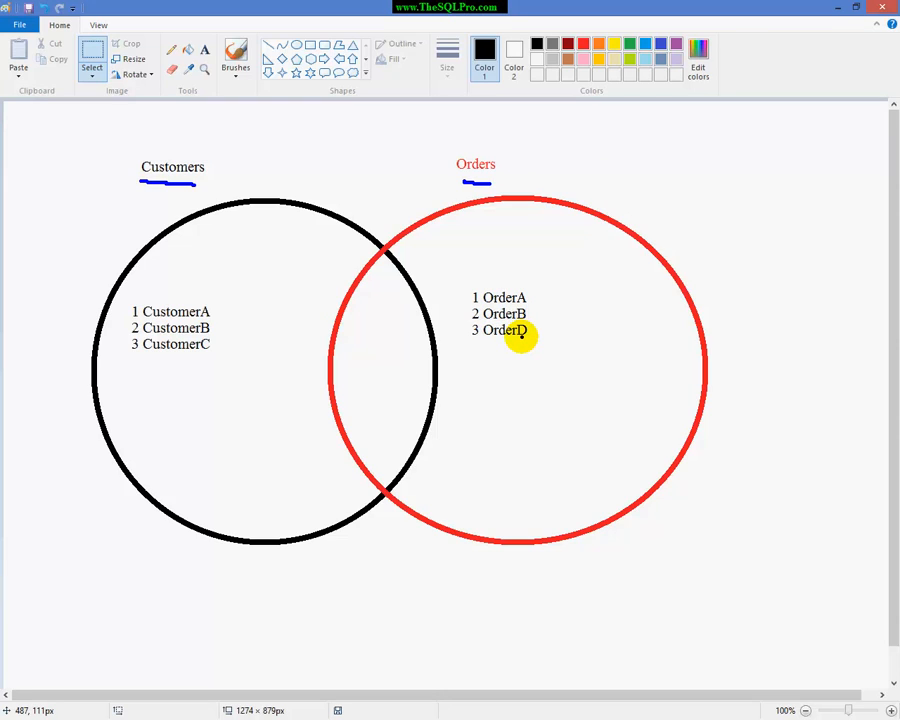
mouse_move(688, 228)
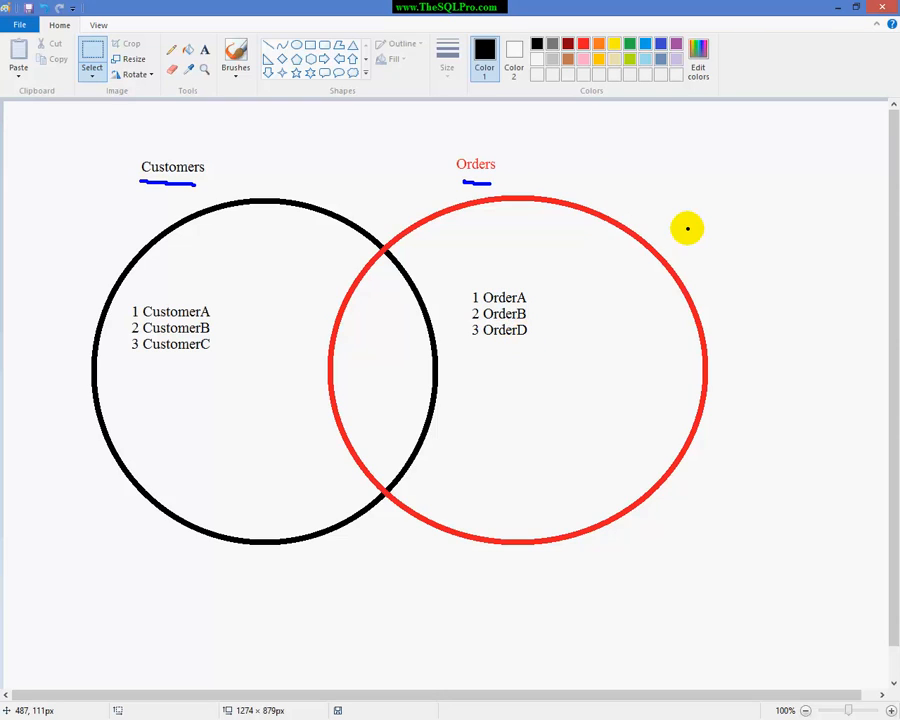
mouse_move(484, 298)
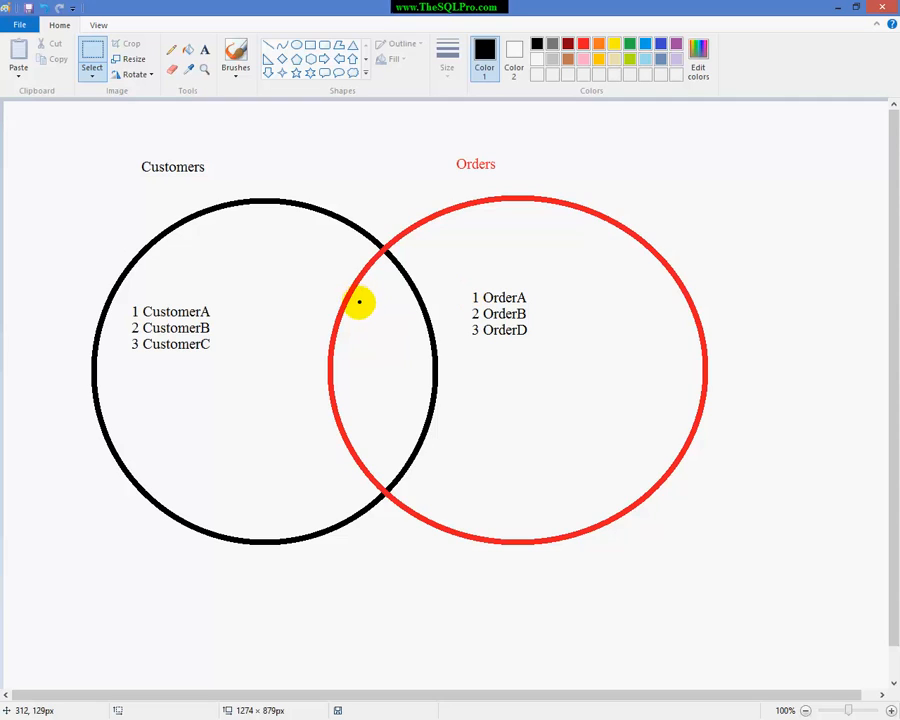
left_click_drag(364, 304, 396, 296)
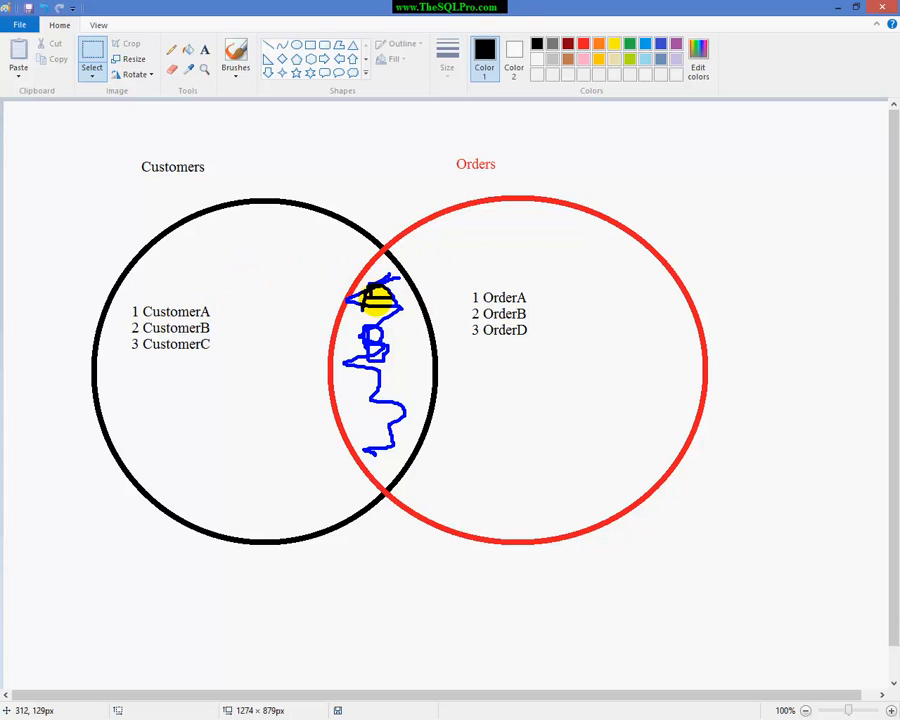
left_click_drag(380, 310, 390, 440)
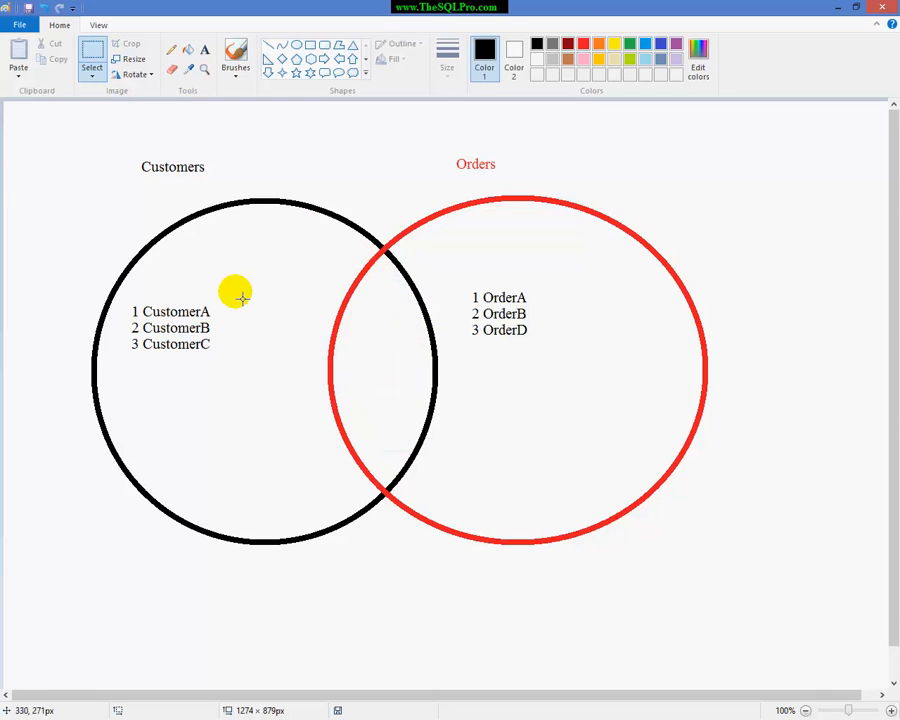
mouse_move(300, 302)
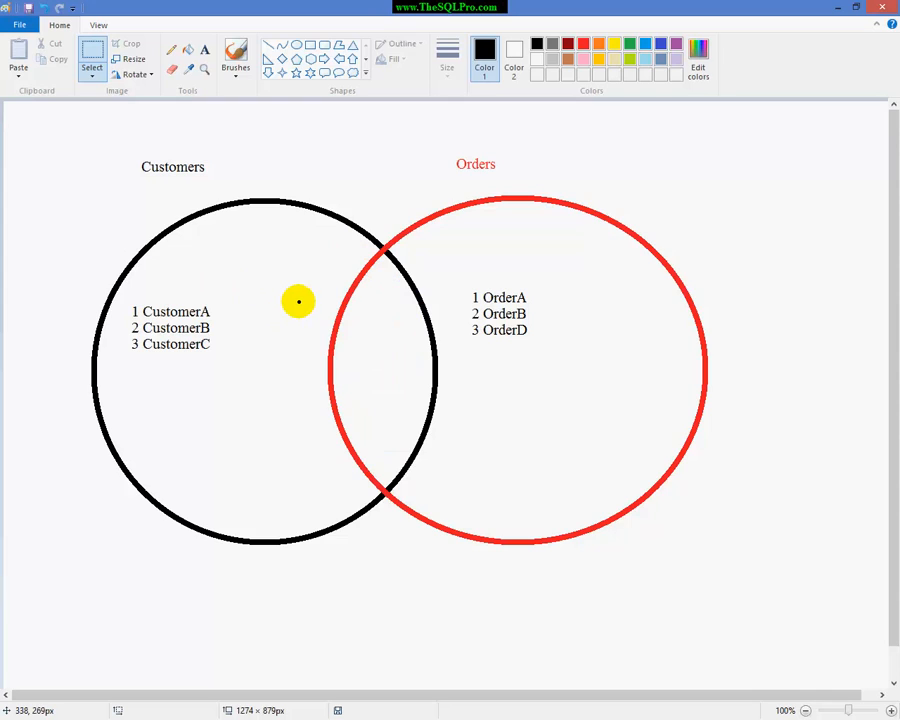
mouse_move(234, 128)
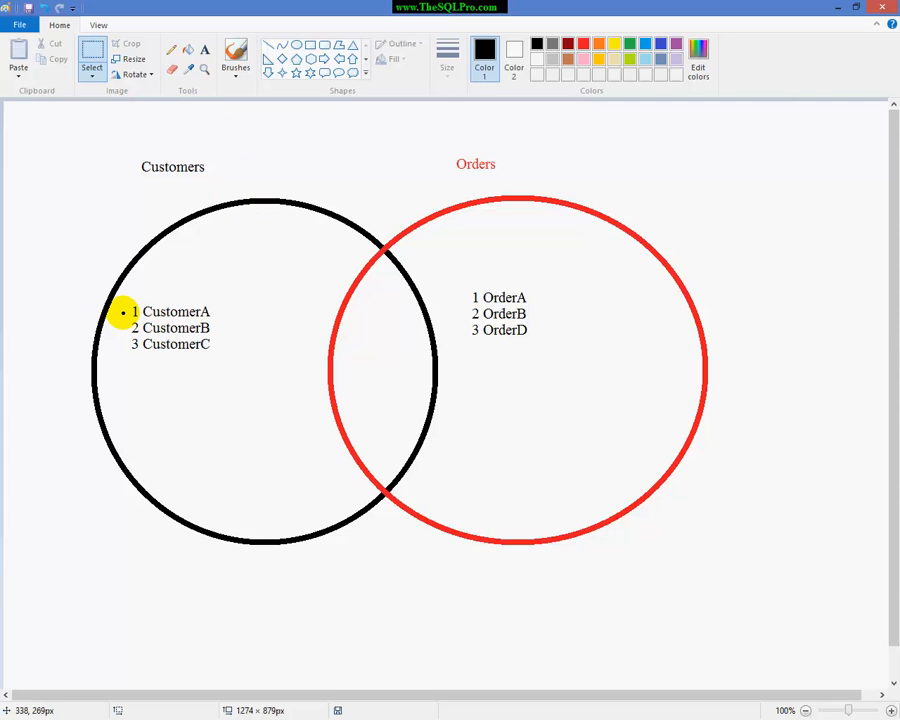
mouse_move(122, 328)
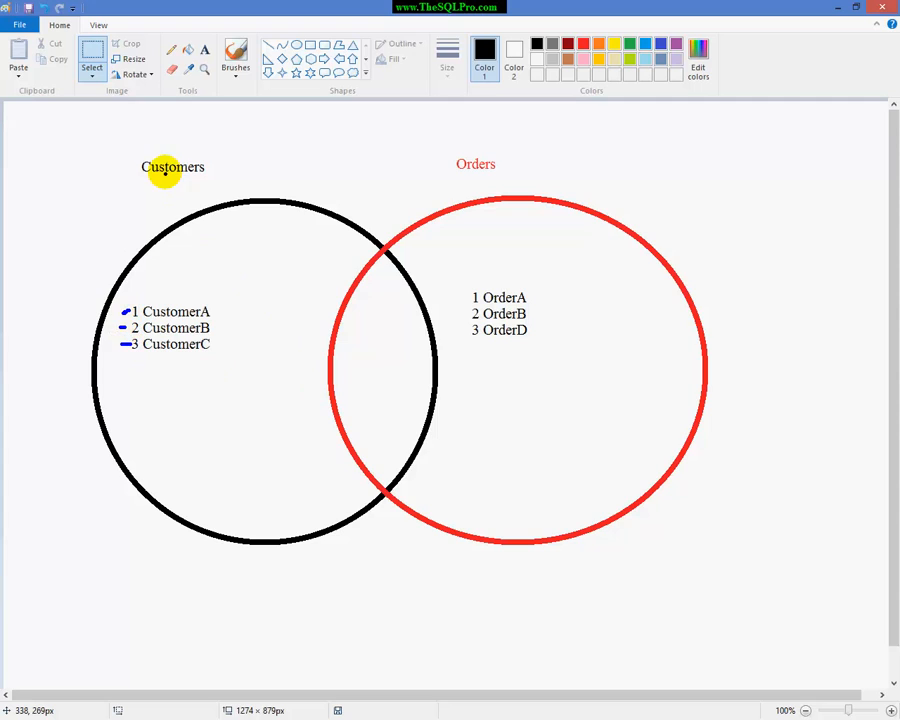
left_click_drag(148, 184, 200, 184)
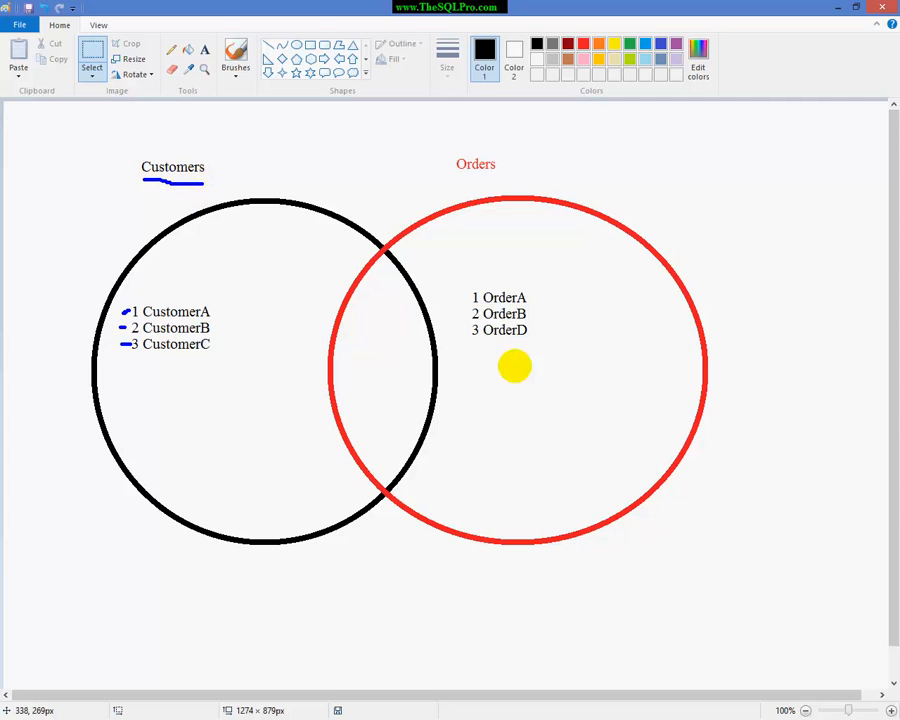
mouse_move(404, 264)
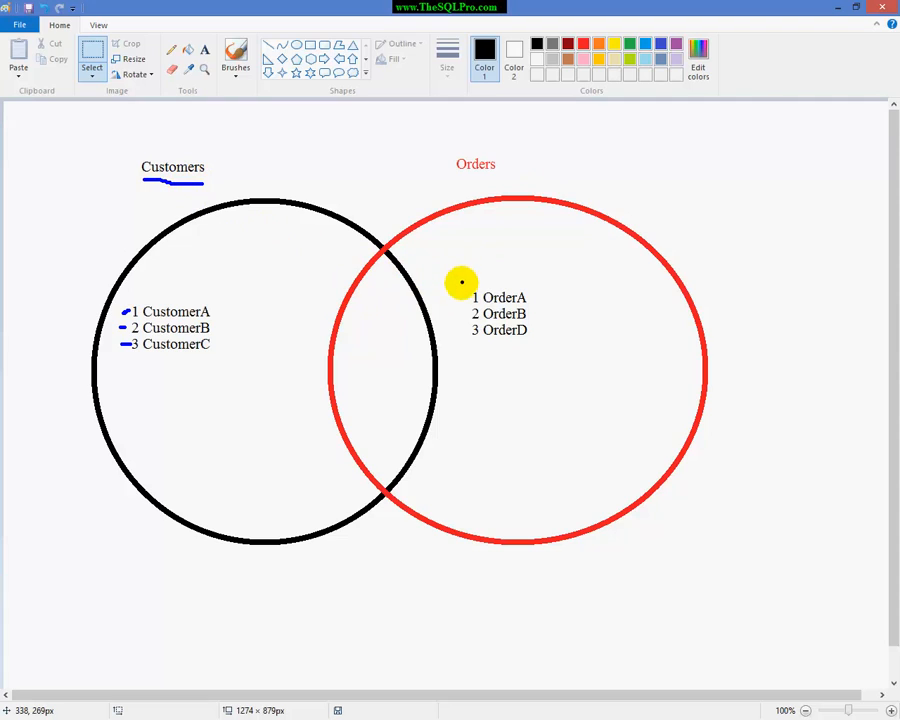
mouse_move(466, 296)
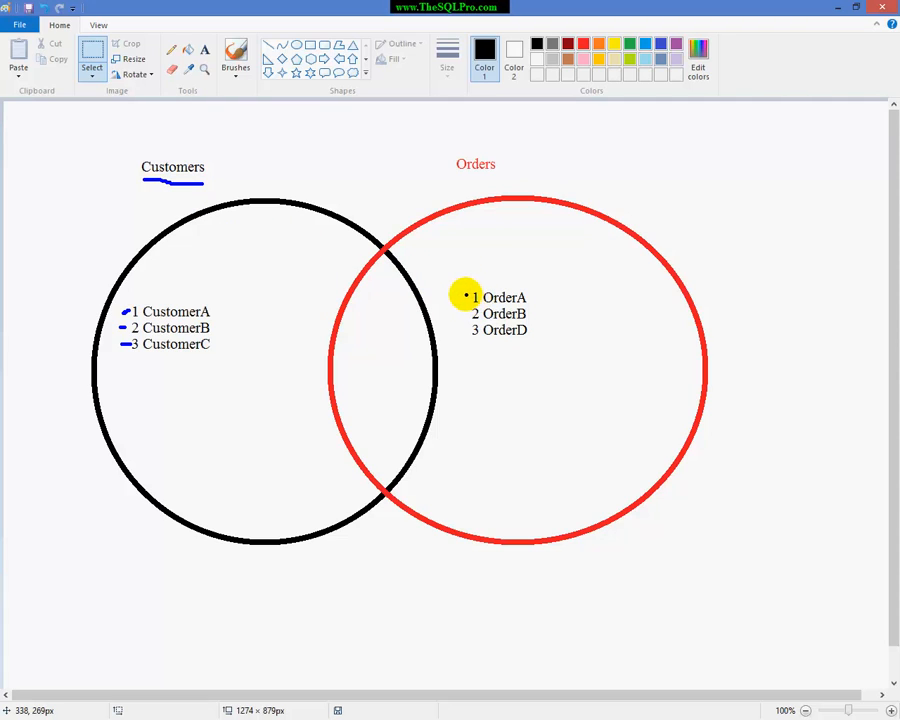
Step: Mark the OrderA and OrderB rows and circle the whole Customers set
left_click_drag(466, 296, 368, 308)
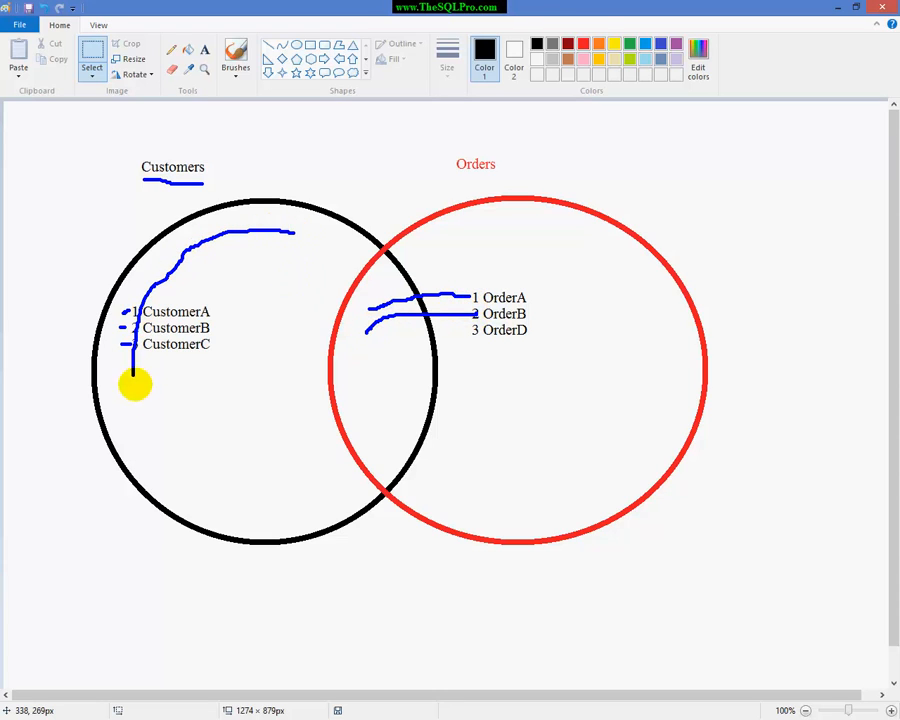
left_click_drag(136, 384, 330, 284)
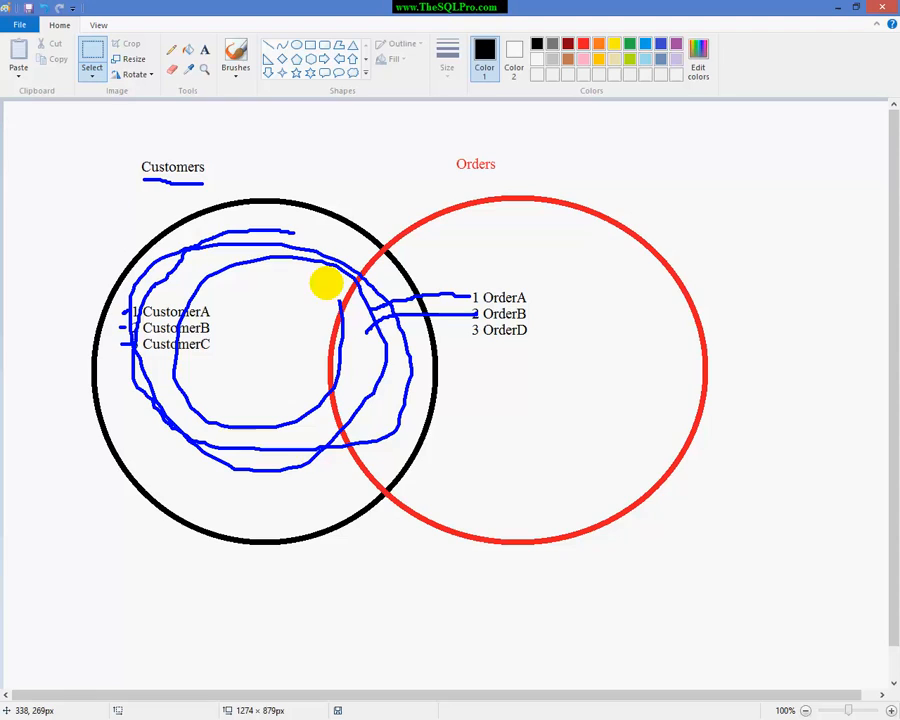
left_click_drag(330, 284, 300, 378)
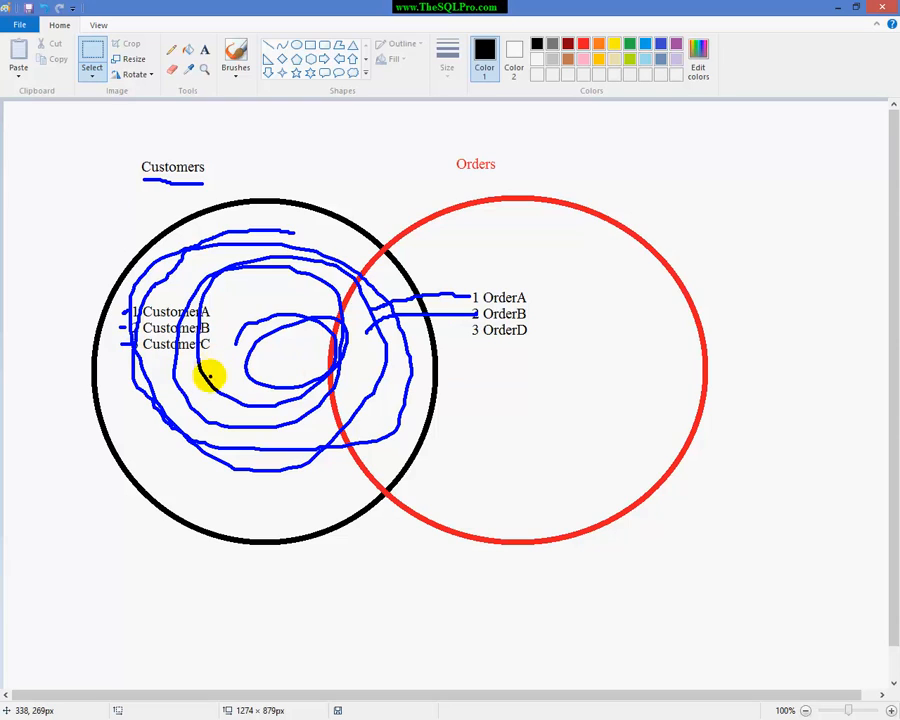
mouse_move(196, 364)
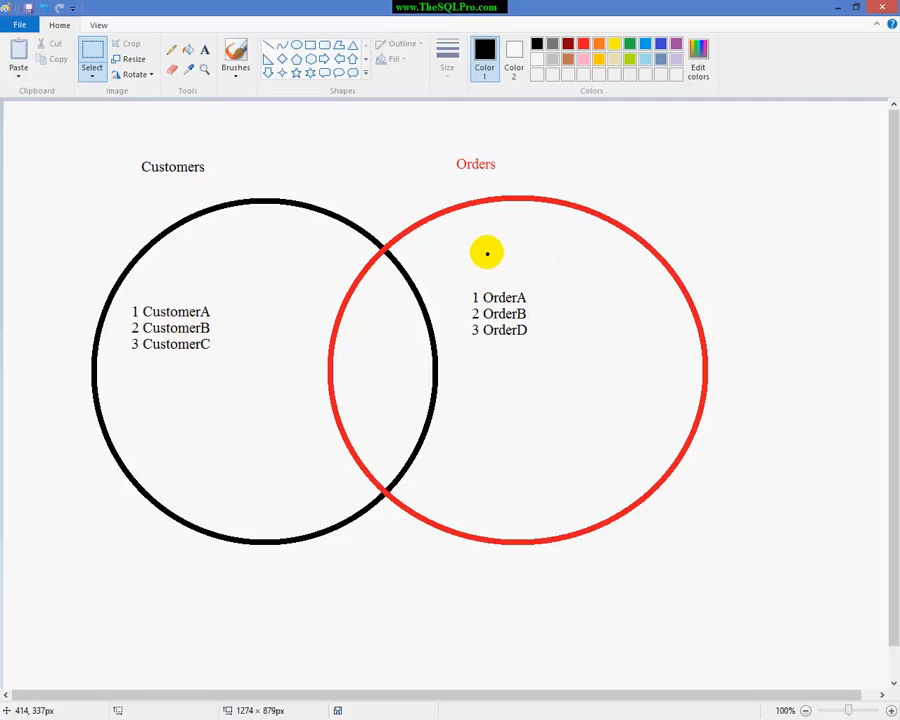
mouse_move(464, 176)
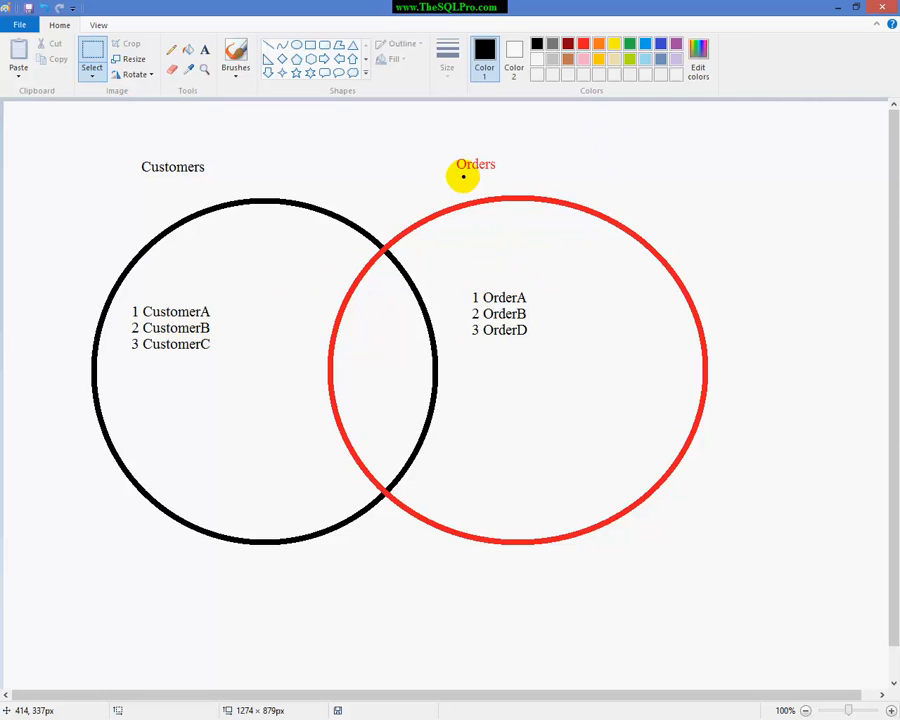
left_click_drag(460, 176, 500, 176)
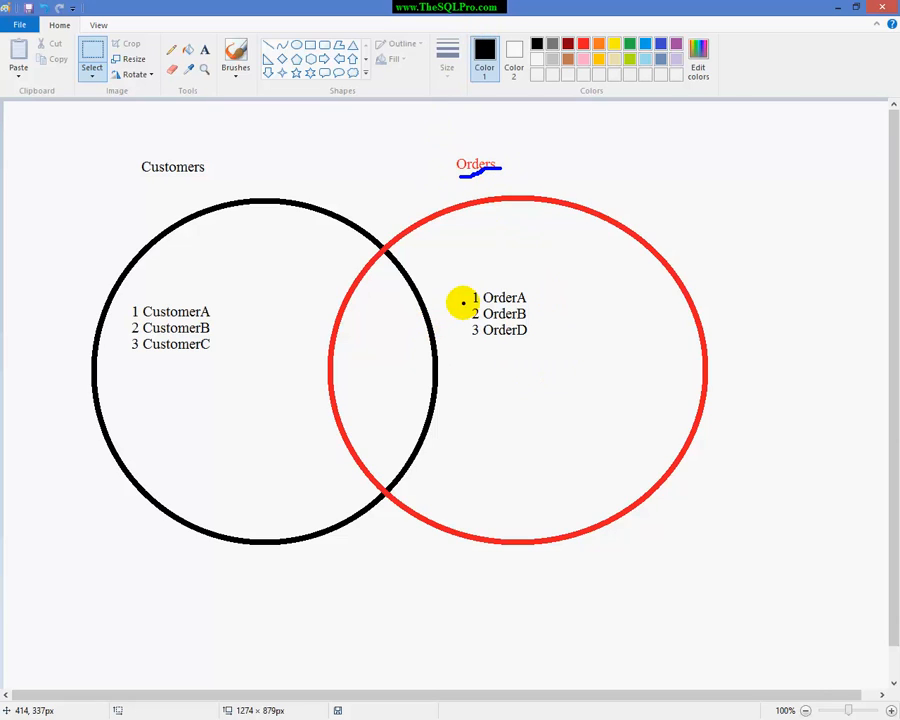
mouse_move(536, 296)
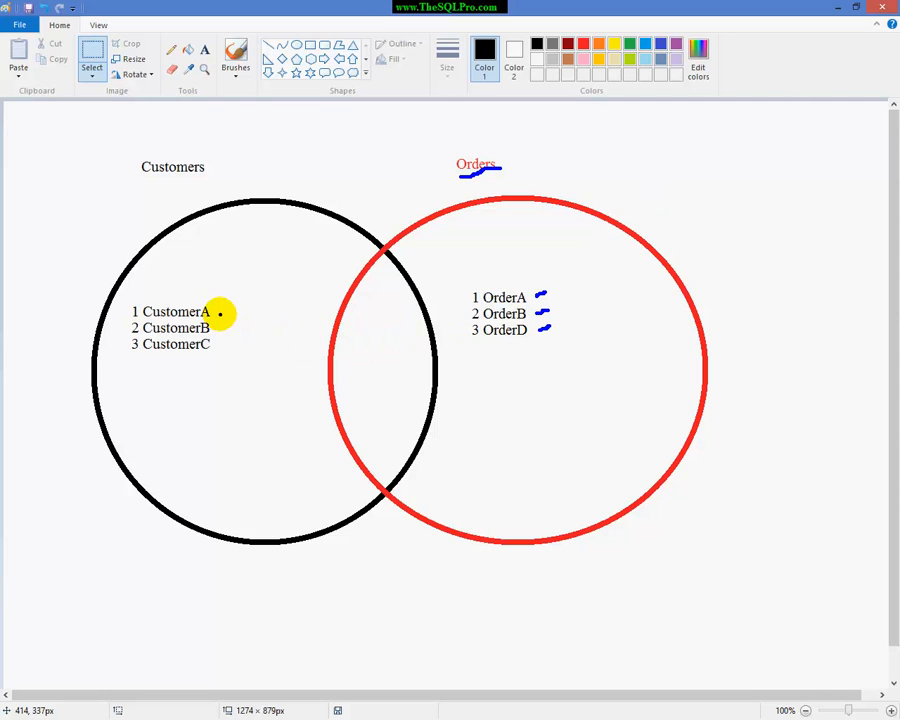
Step: Draw arrows from CustomerA and CustomerB toward their orders, then undo the scribbles
left_click_drag(220, 312, 360, 308)
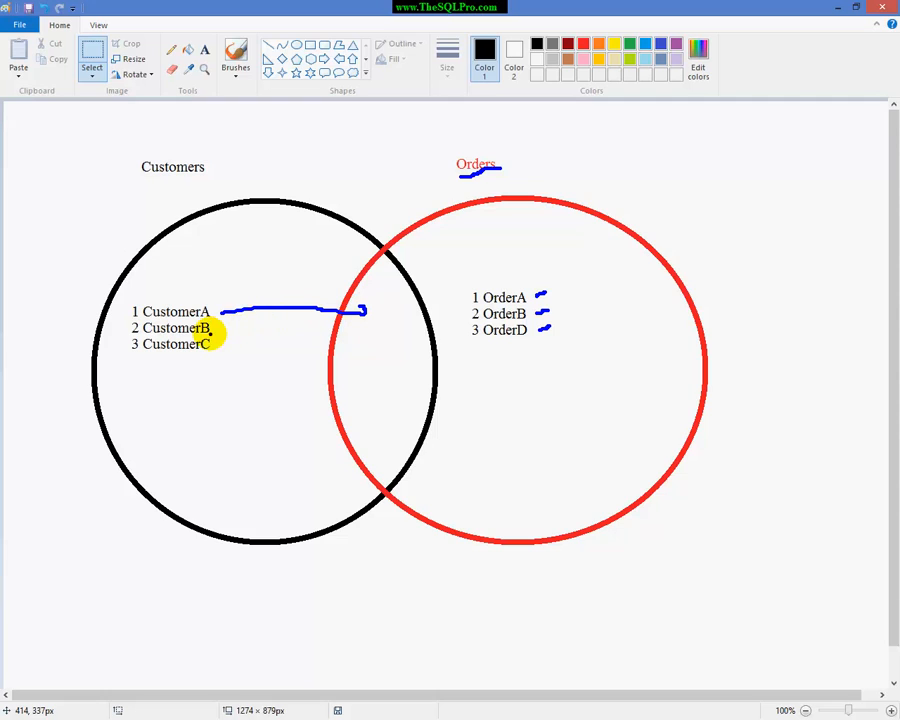
left_click_drag(212, 328, 364, 324)
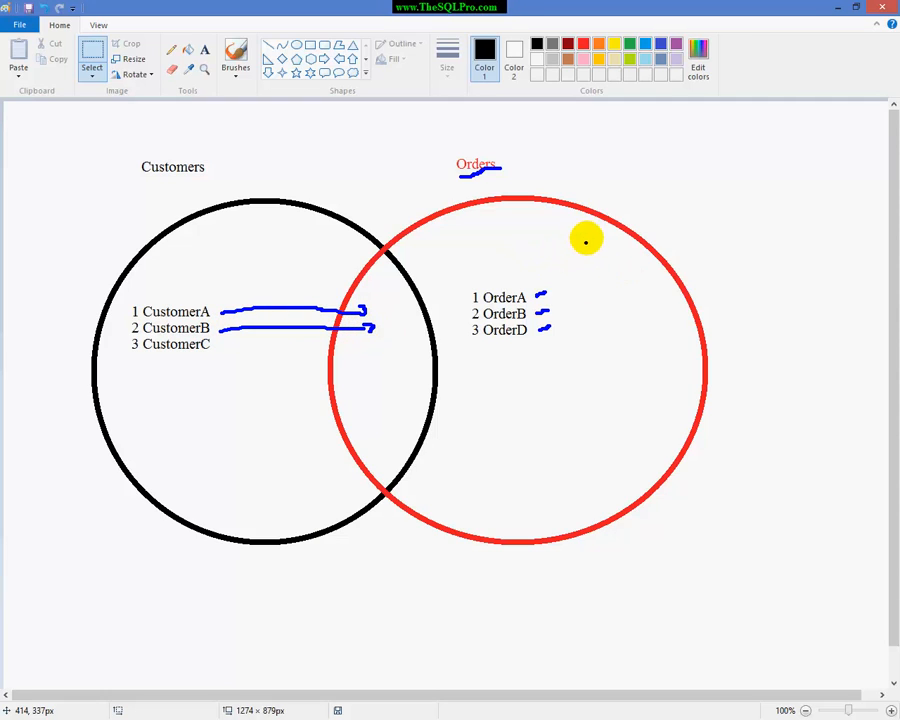
left_click_drag(588, 238, 390, 390)
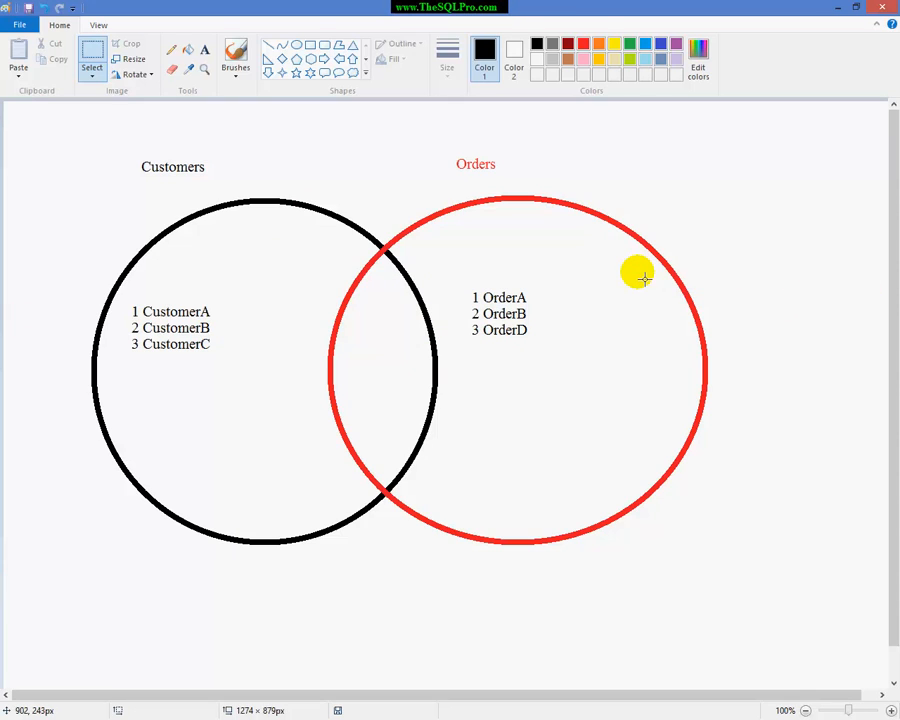
mouse_move(412, 292)
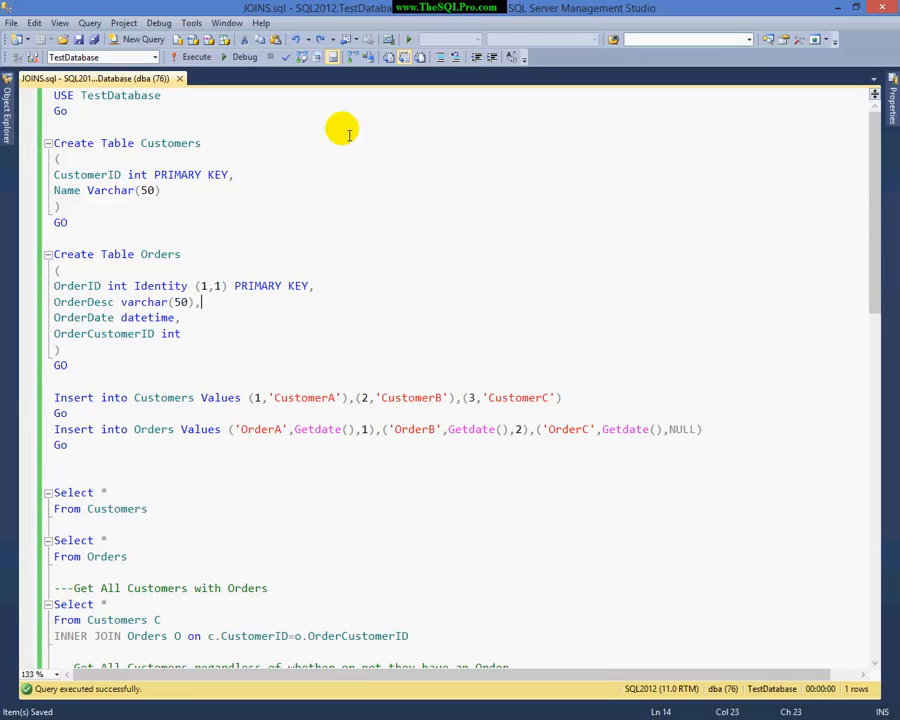
Step: Rename the third order to 'OrderD', then create and fill the Customers and Orders tables
left_click(104, 112)
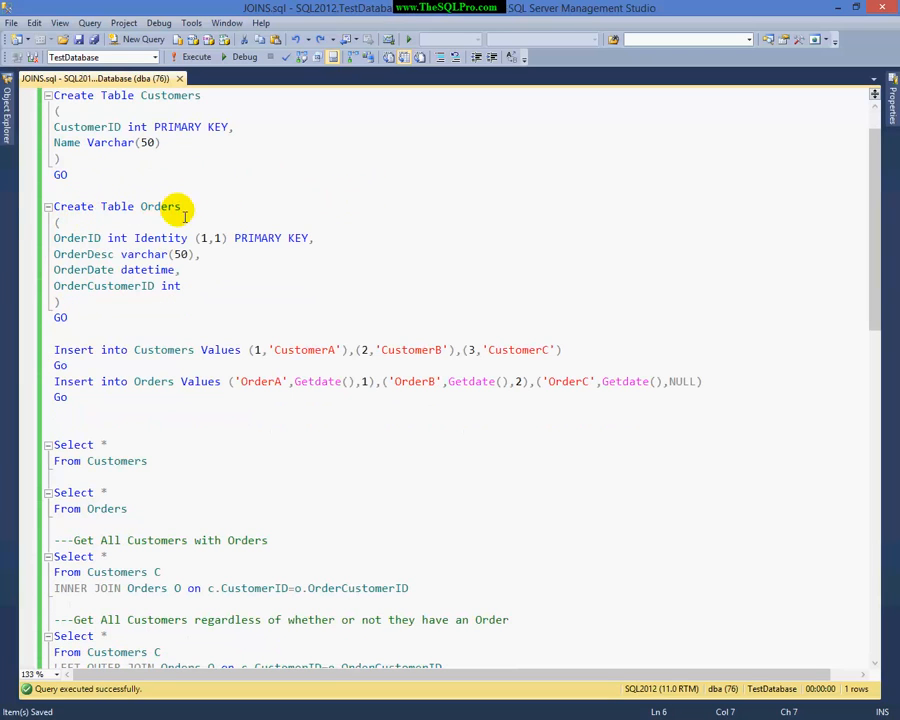
mouse_move(82, 238)
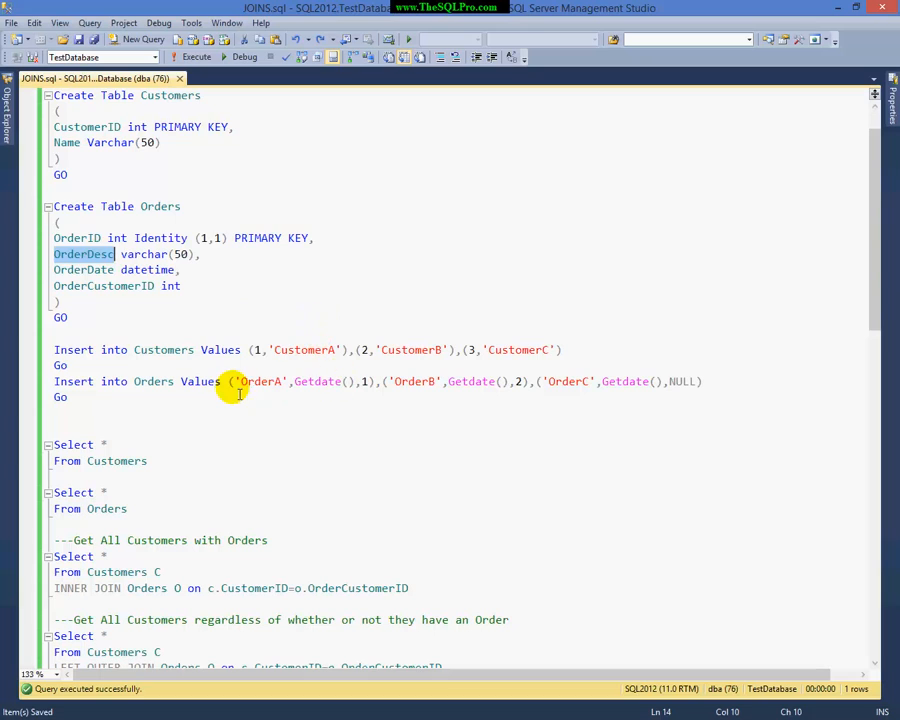
mouse_move(572, 388)
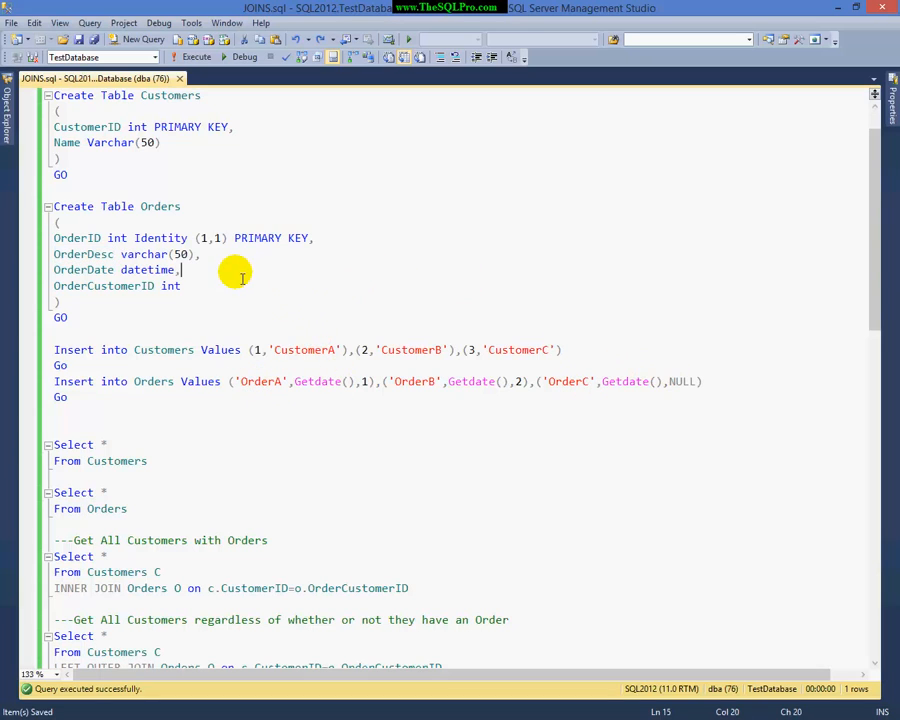
left_click(584, 380)
type("D")
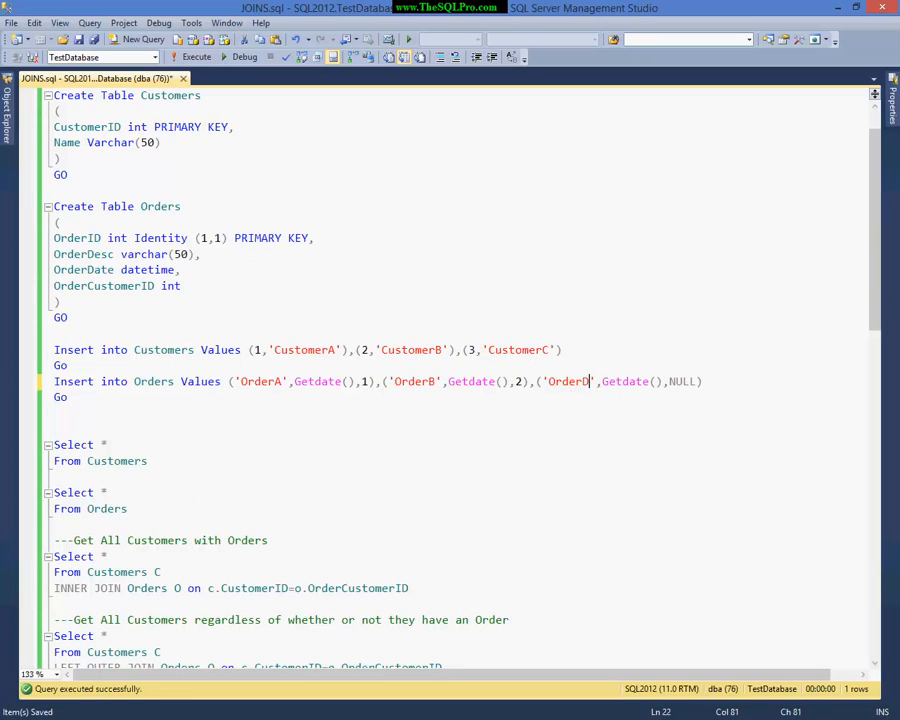
mouse_move(466, 290)
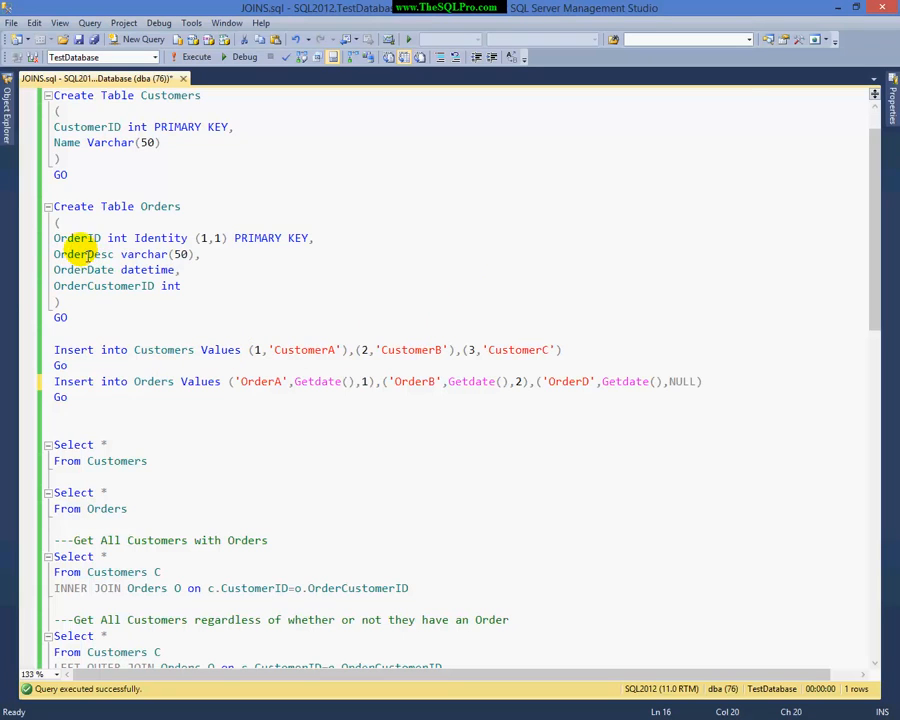
double_click(104, 286)
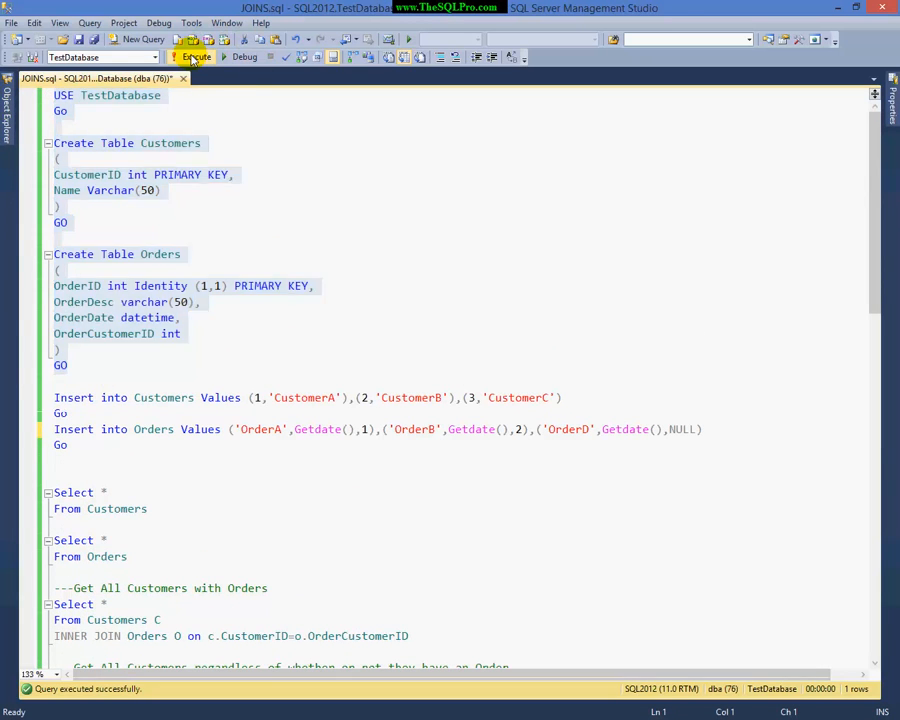
left_click(196, 56)
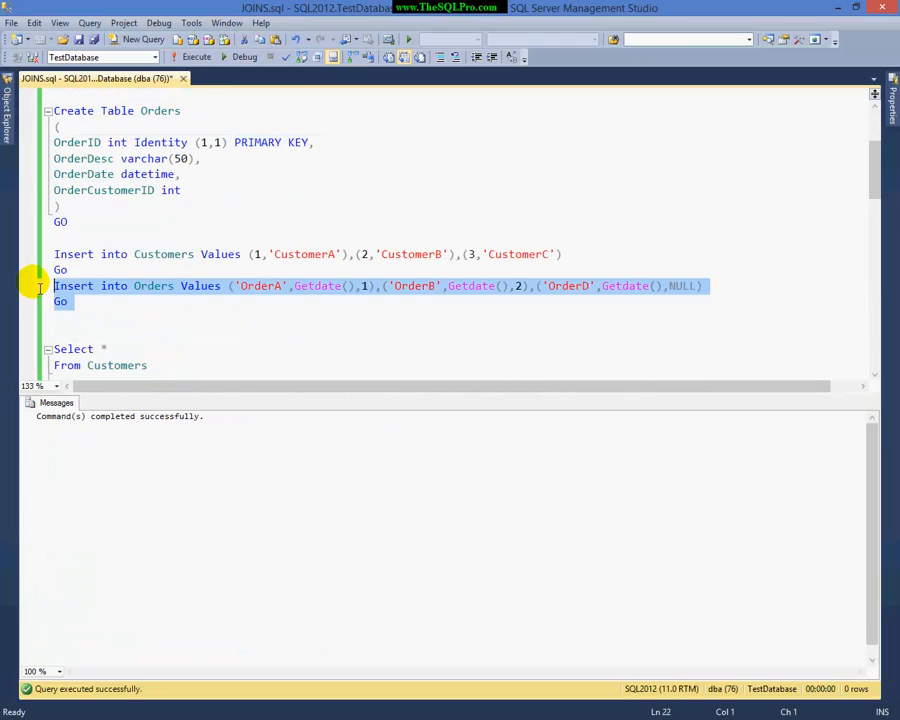
left_click(196, 56)
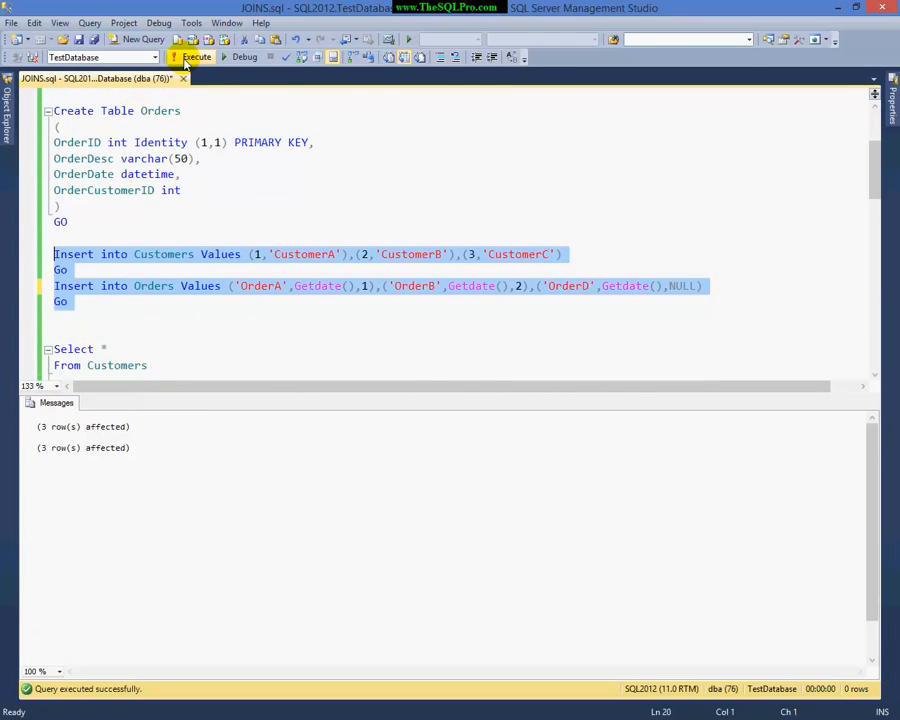
Step: List all rows of Customers and Orders in the result grids
scroll("down", 3)
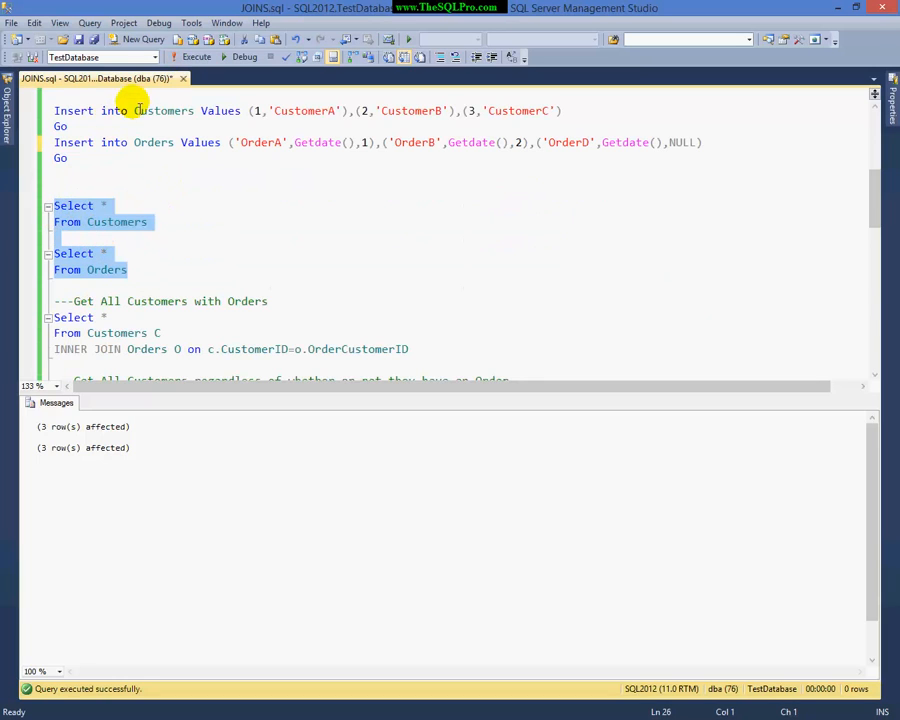
left_click(142, 40)
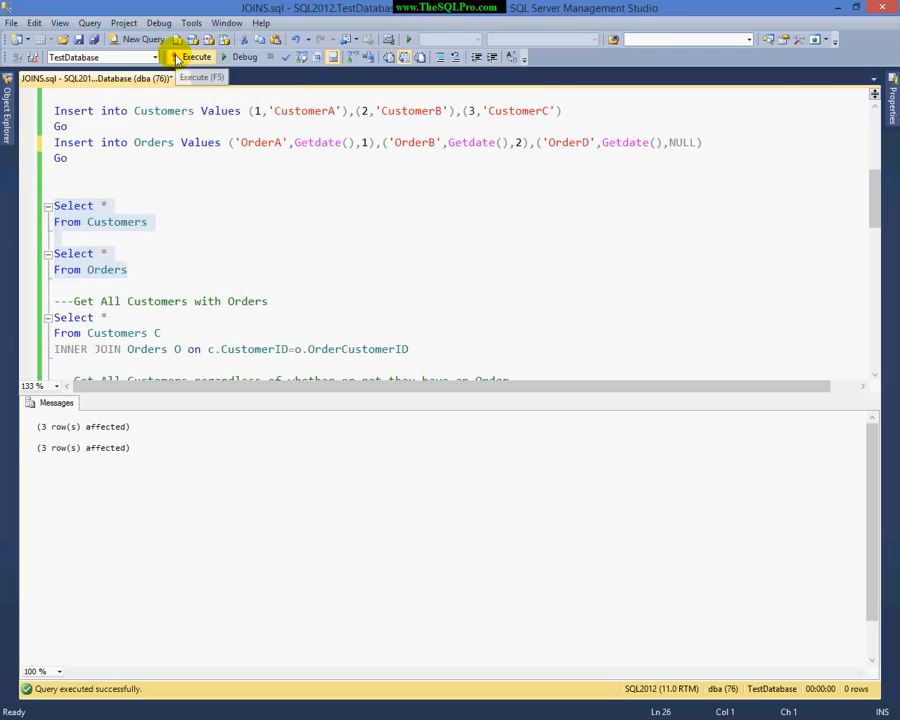
left_click(196, 56)
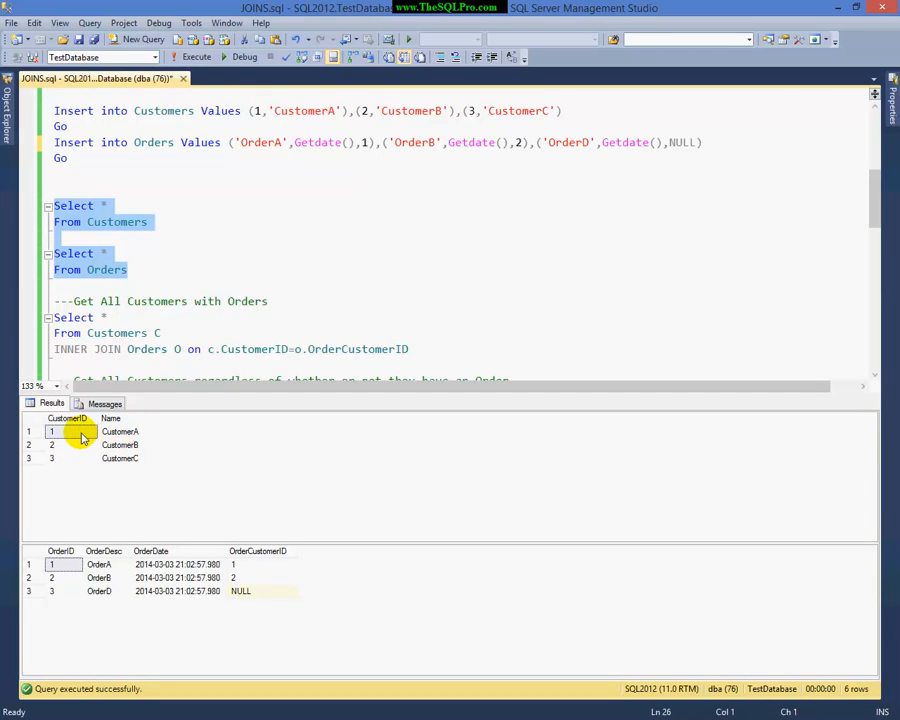
Step: Point out CustomerA, OrderD, OrderB's customer id 2 and OrderD's NULL customer id in the results
left_click(120, 432)
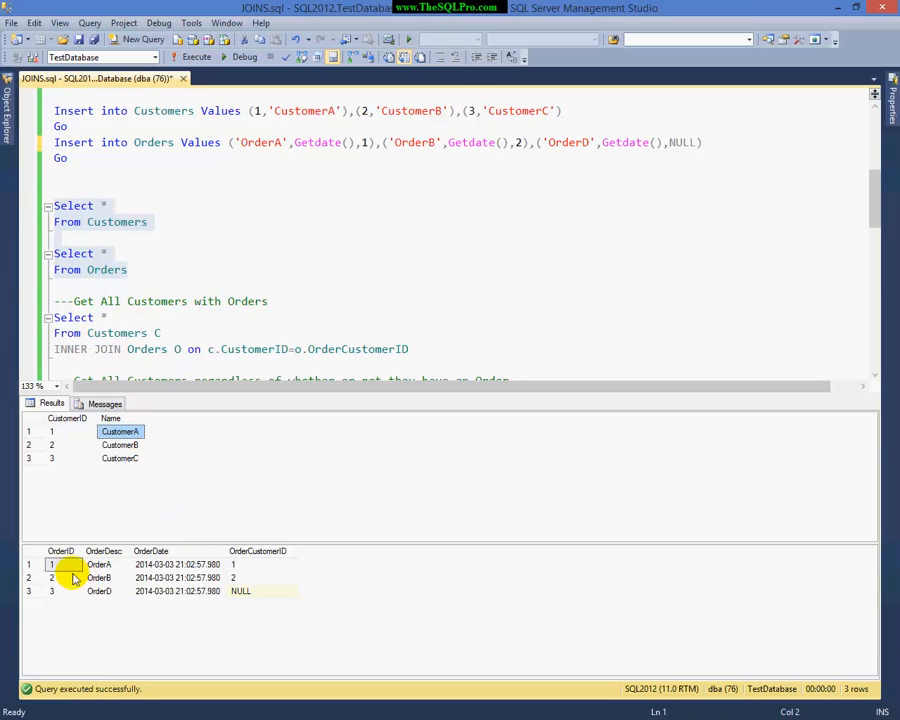
left_click(98, 564)
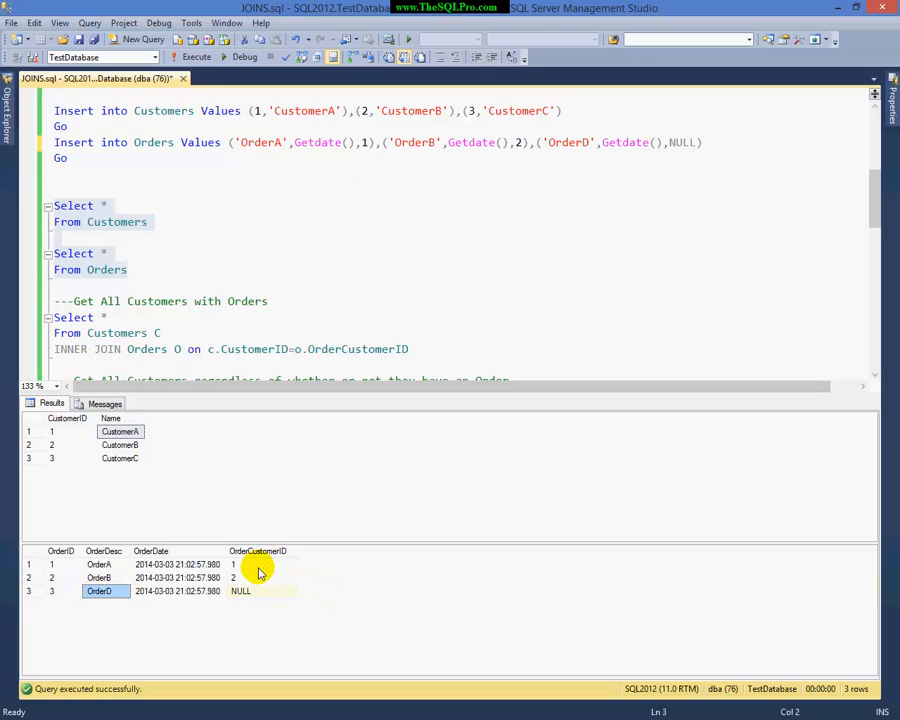
left_click(258, 564)
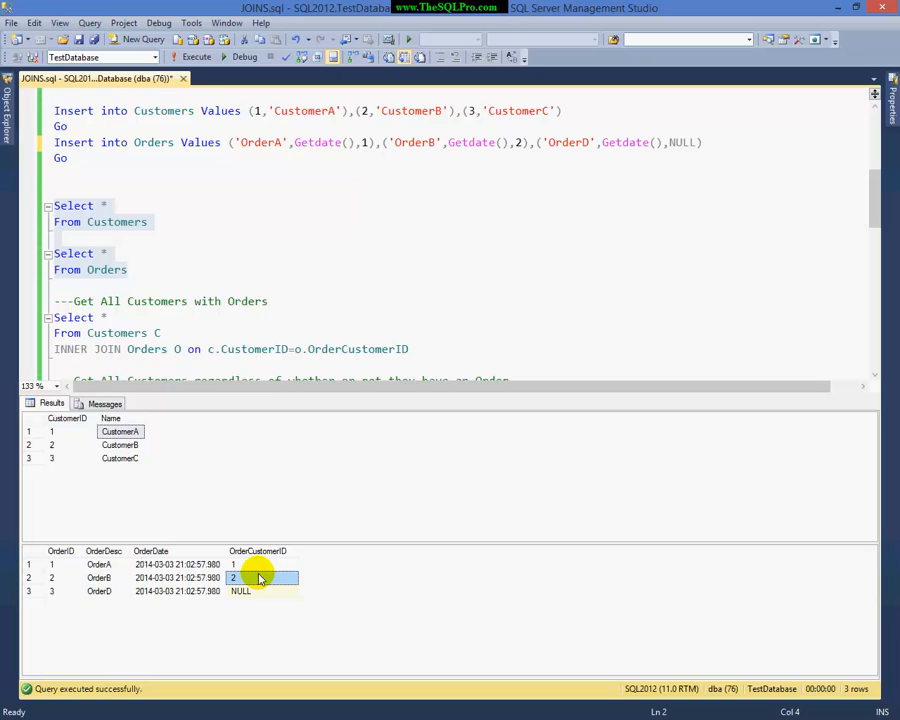
mouse_move(260, 580)
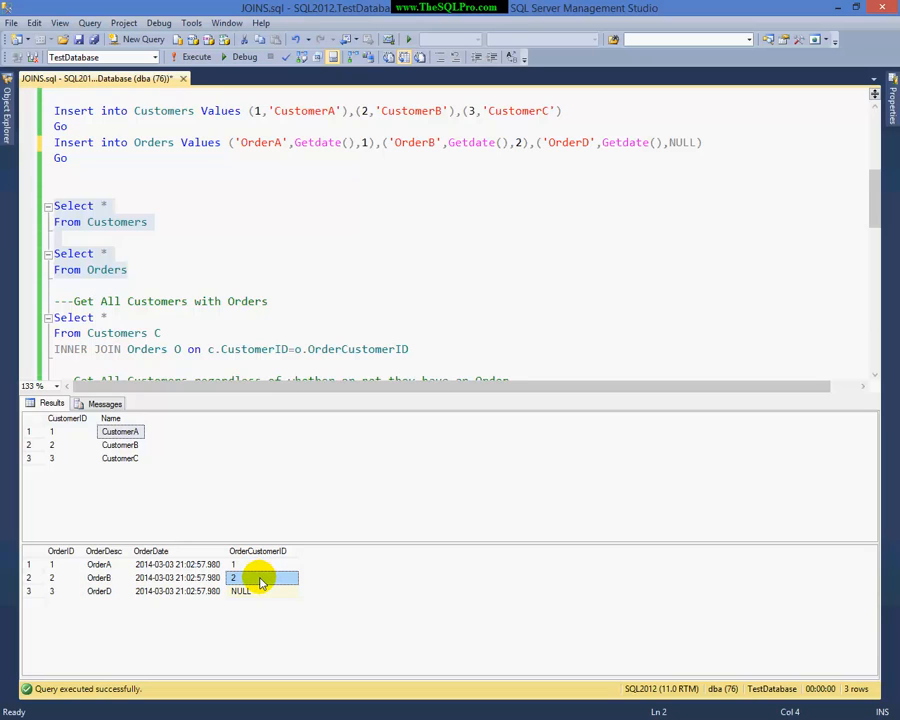
left_click(242, 592)
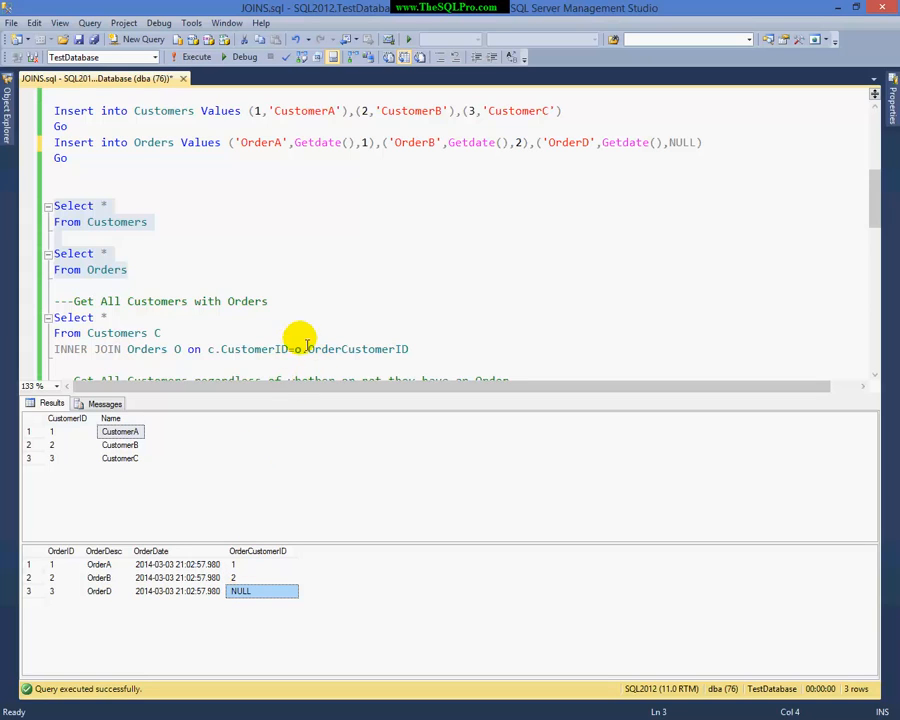
mouse_move(314, 312)
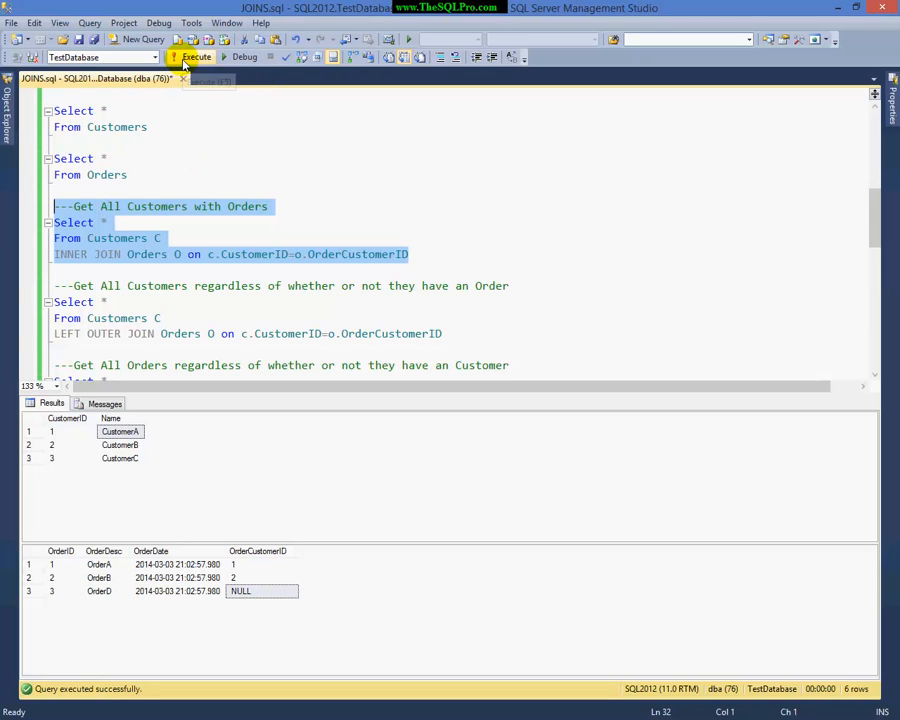
Step: Execute the inner join returning CustomerA–OrderA and CustomerB–OrderB
left_click(196, 56)
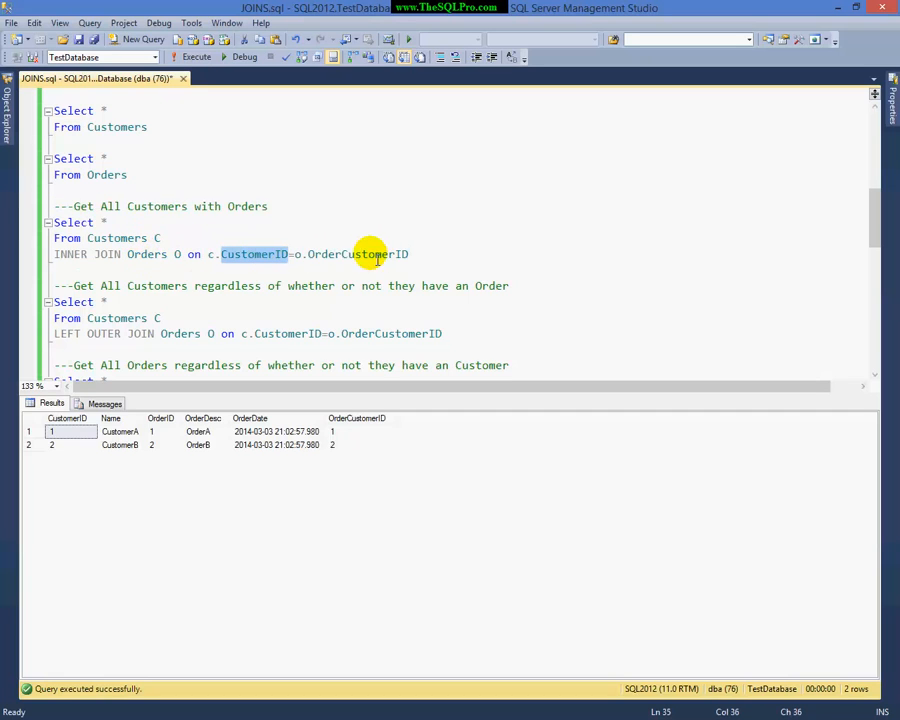
mouse_move(146, 254)
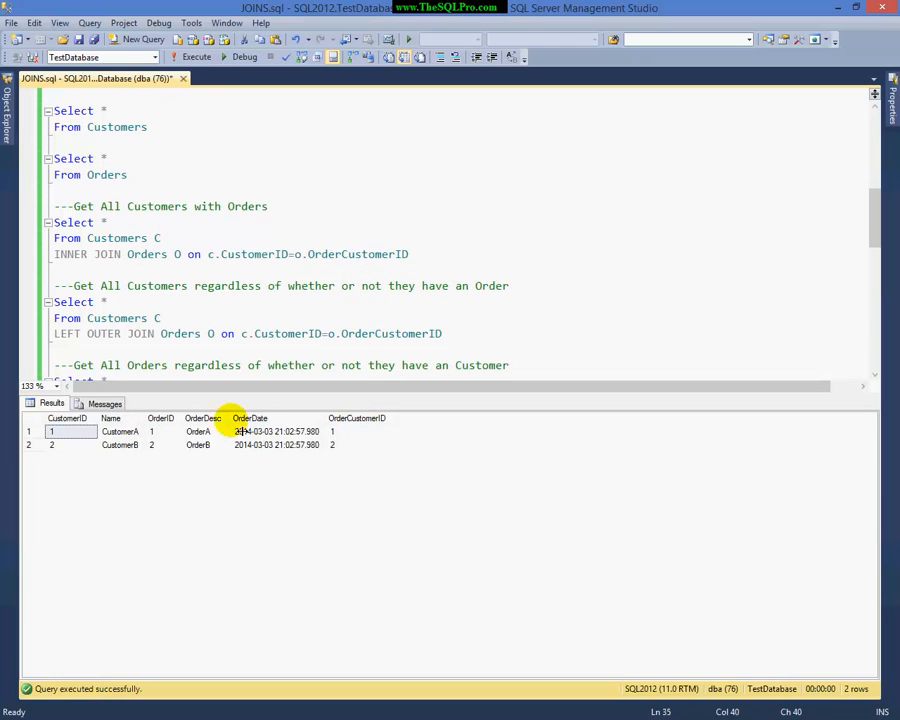
mouse_move(376, 490)
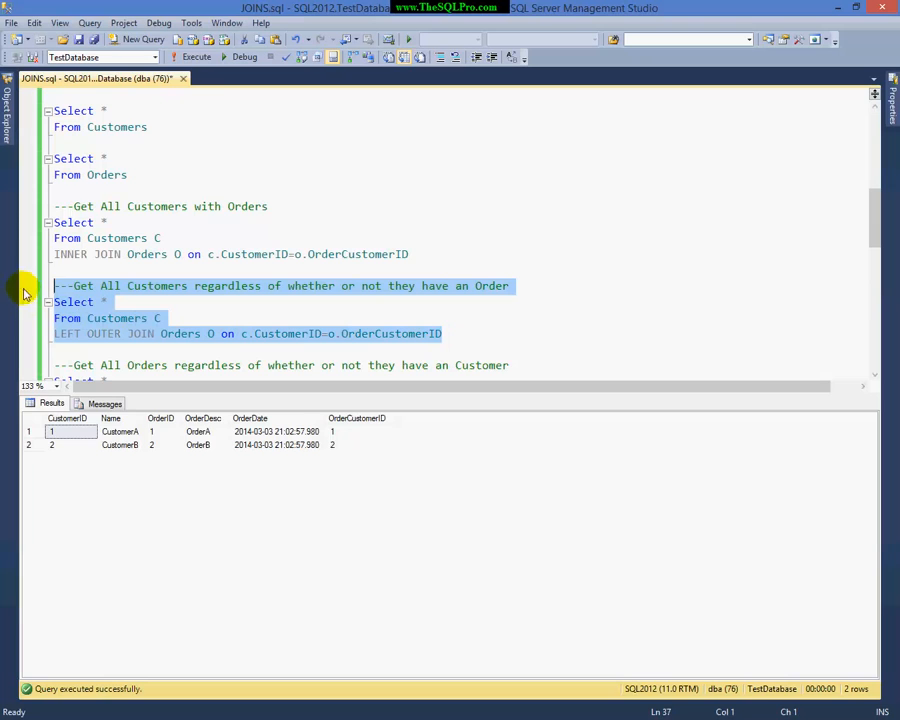
Step: Execute the left outer join returning three customers with NULL order values for CustomerC
left_click(196, 56)
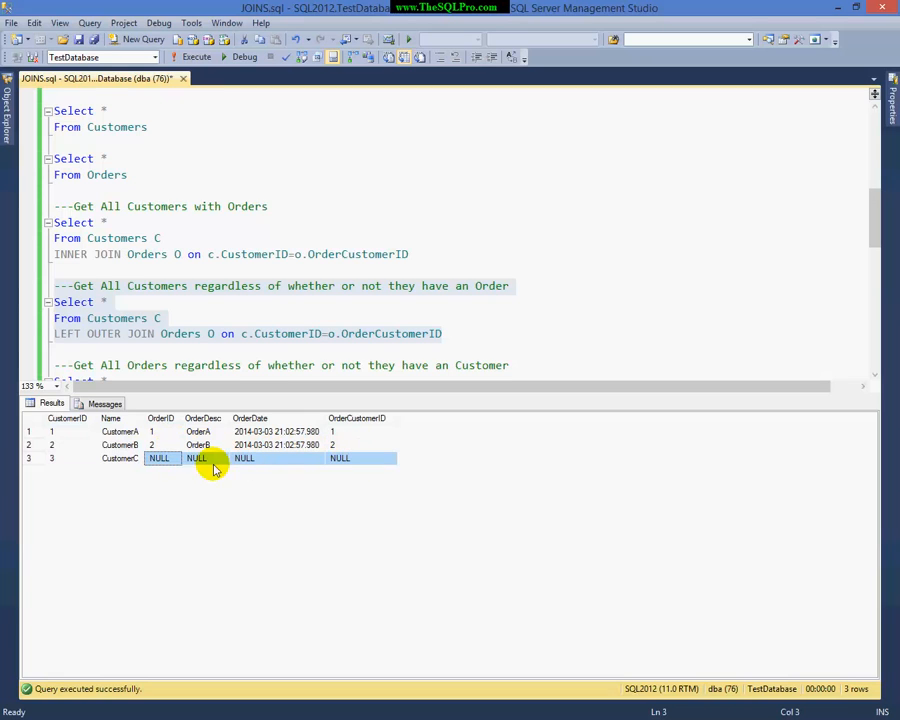
mouse_move(352, 458)
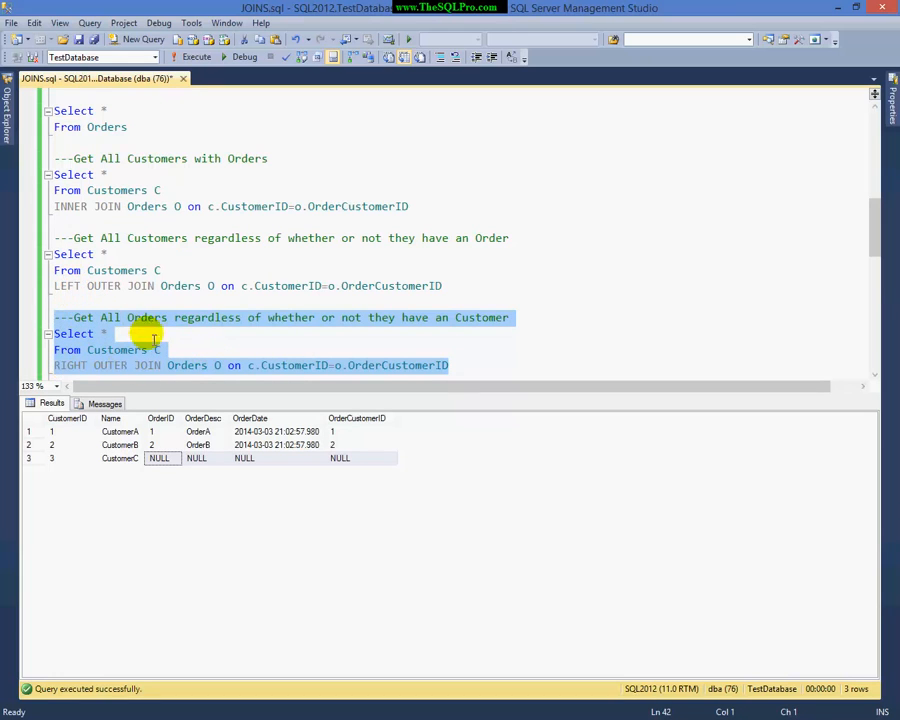
mouse_move(196, 56)
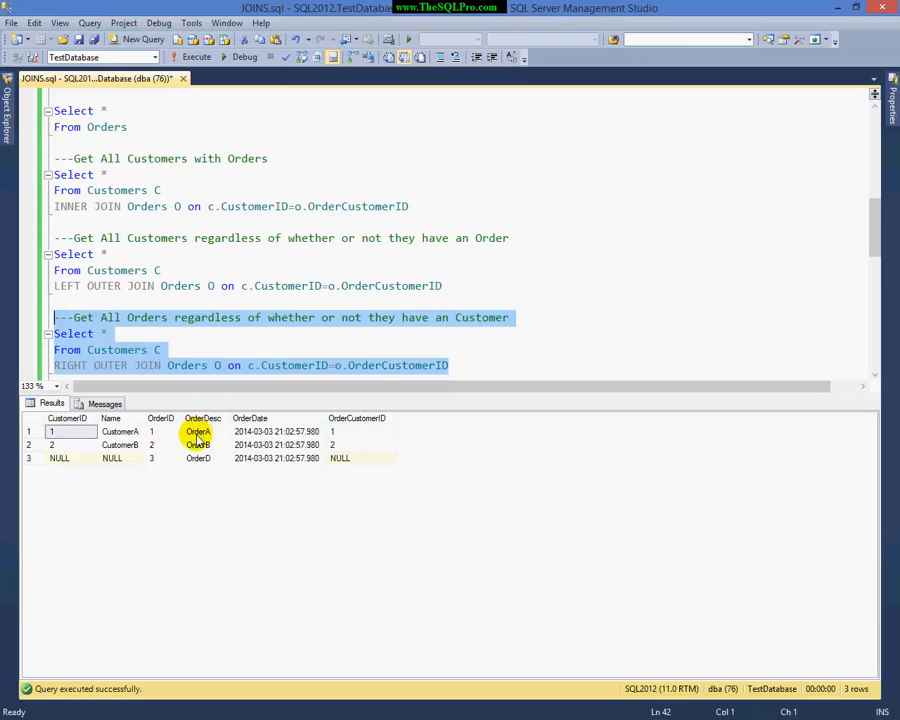
mouse_move(156, 458)
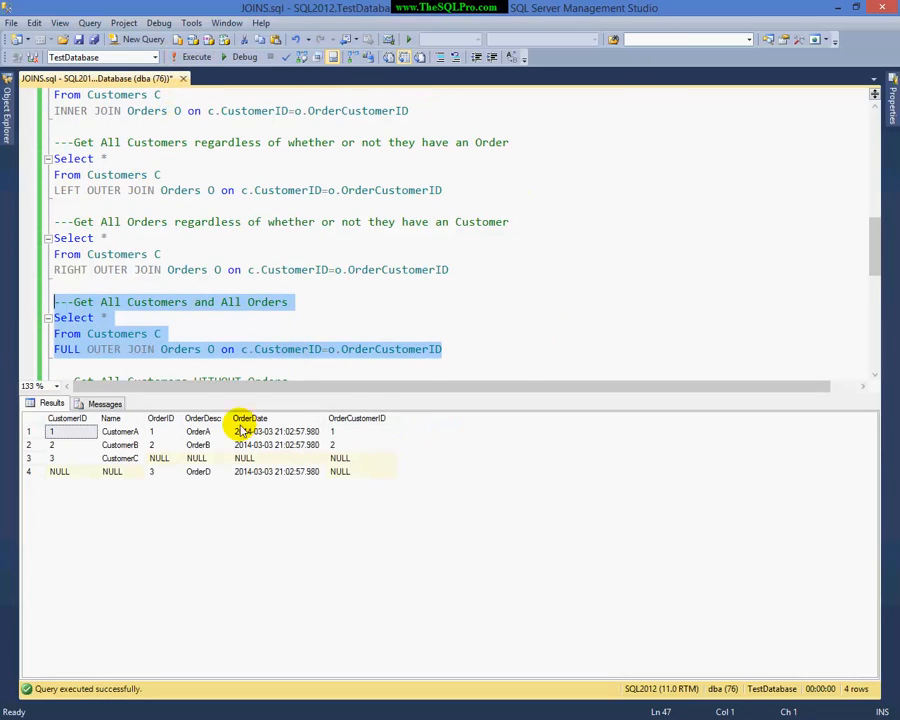
mouse_move(72, 440)
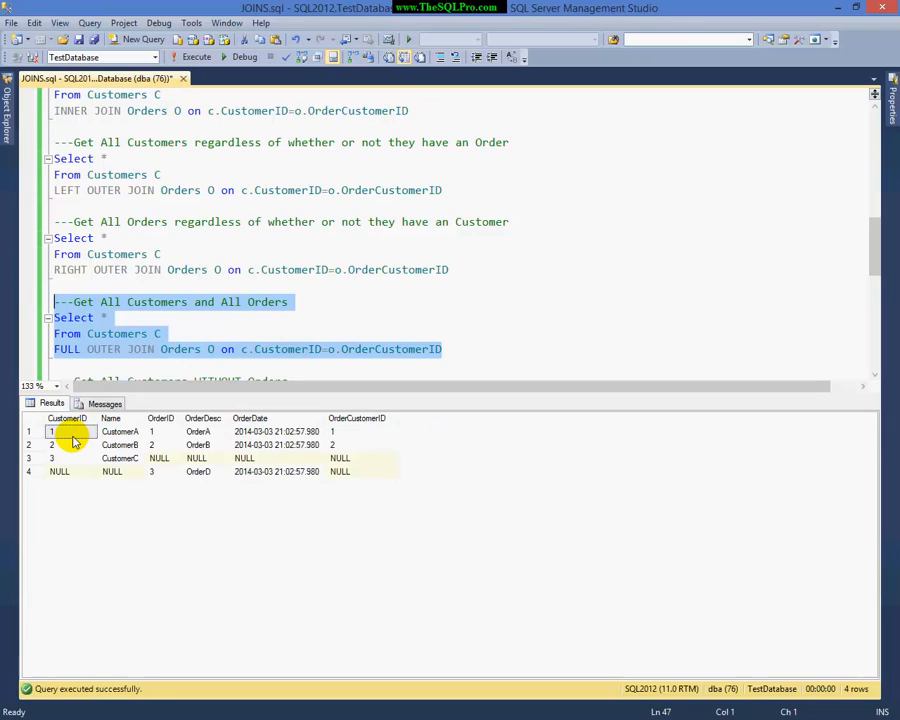
mouse_move(80, 444)
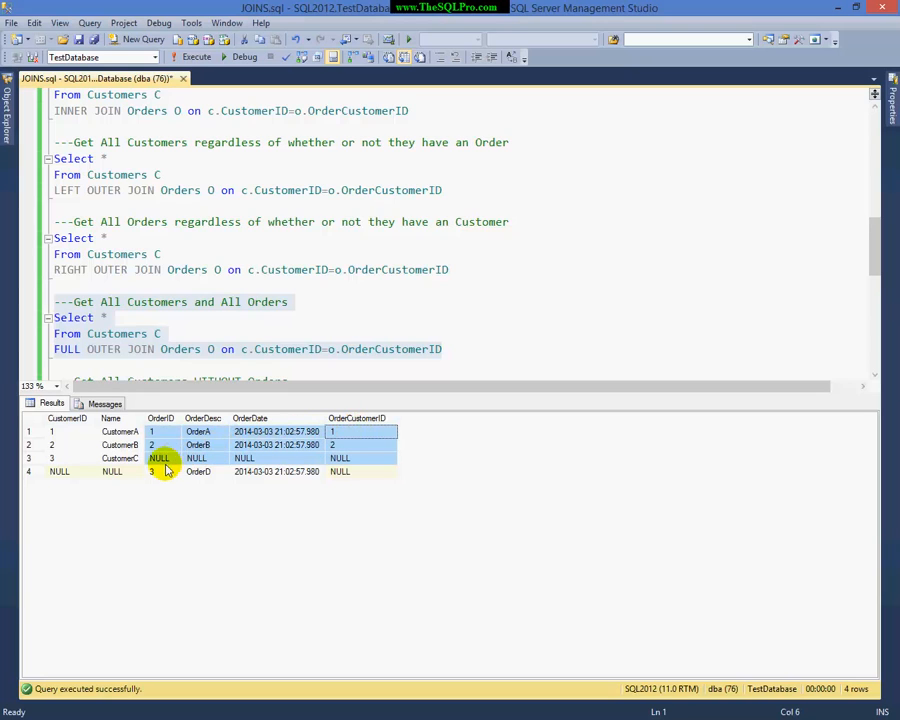
Step: Highlight Customer3's NULL order cells and the fourth row's NULL customer in the full outer join results
left_click(160, 458)
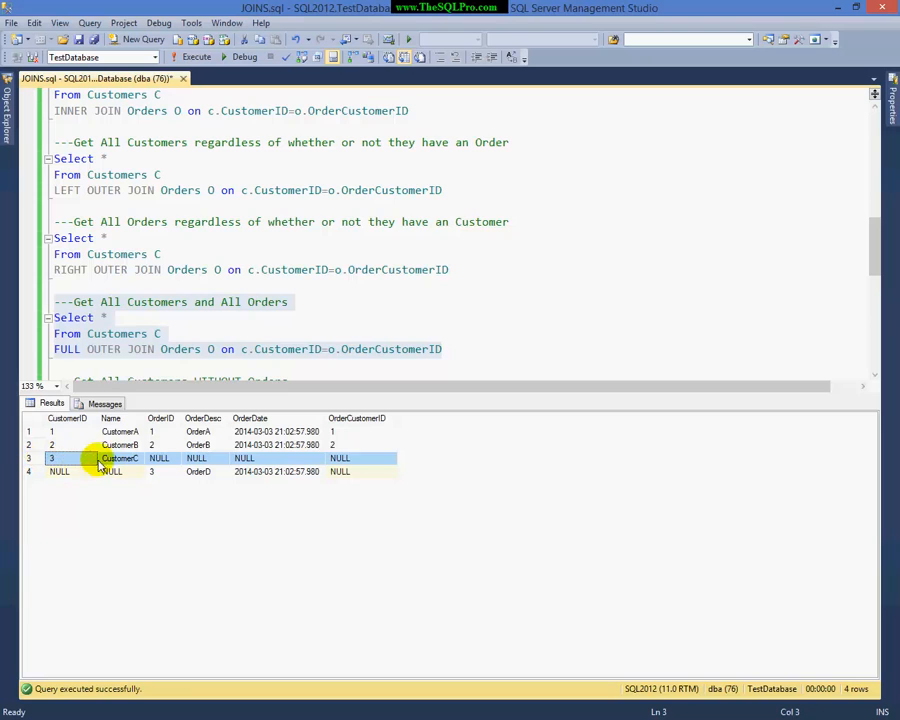
left_click(196, 458)
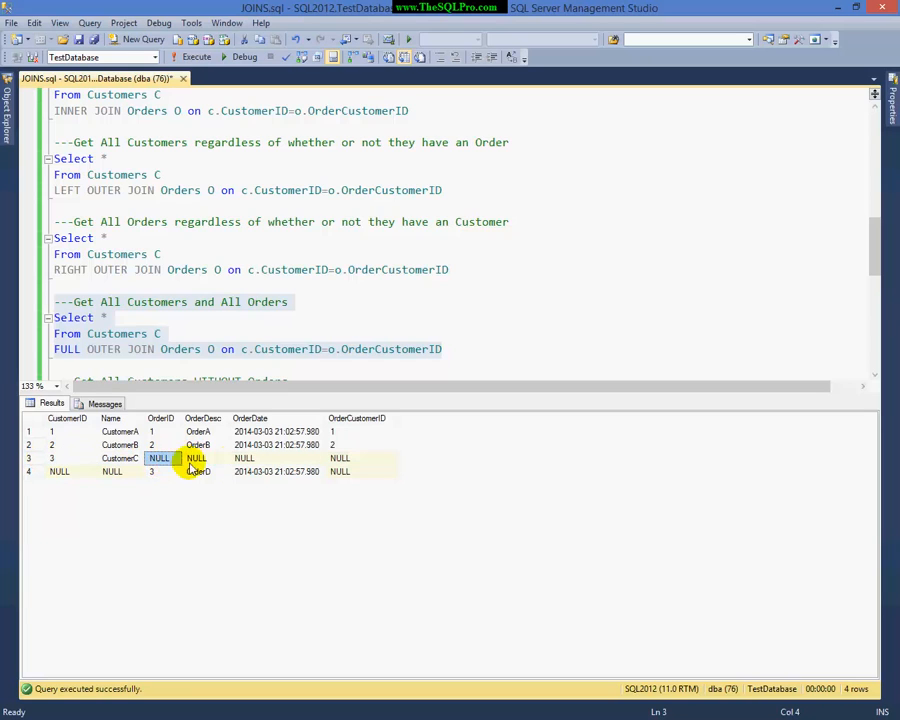
left_click(360, 472)
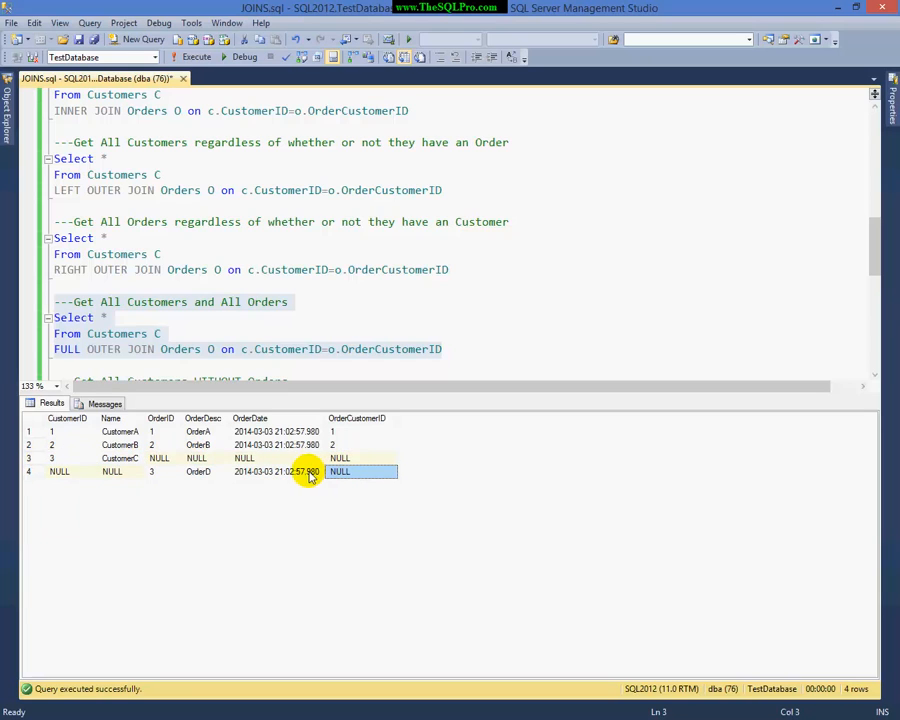
left_click(112, 472)
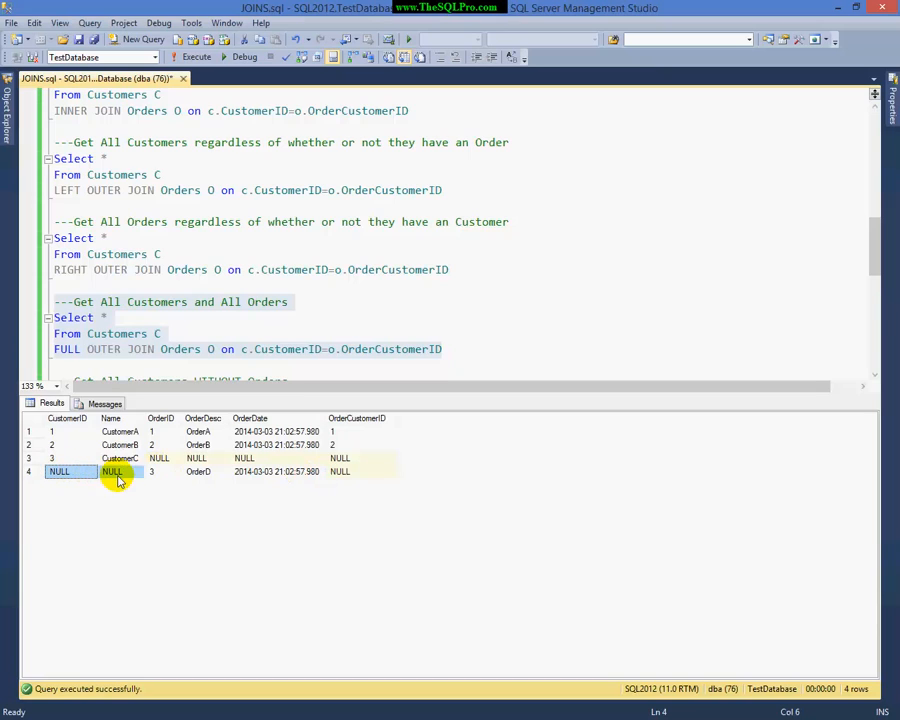
mouse_move(344, 306)
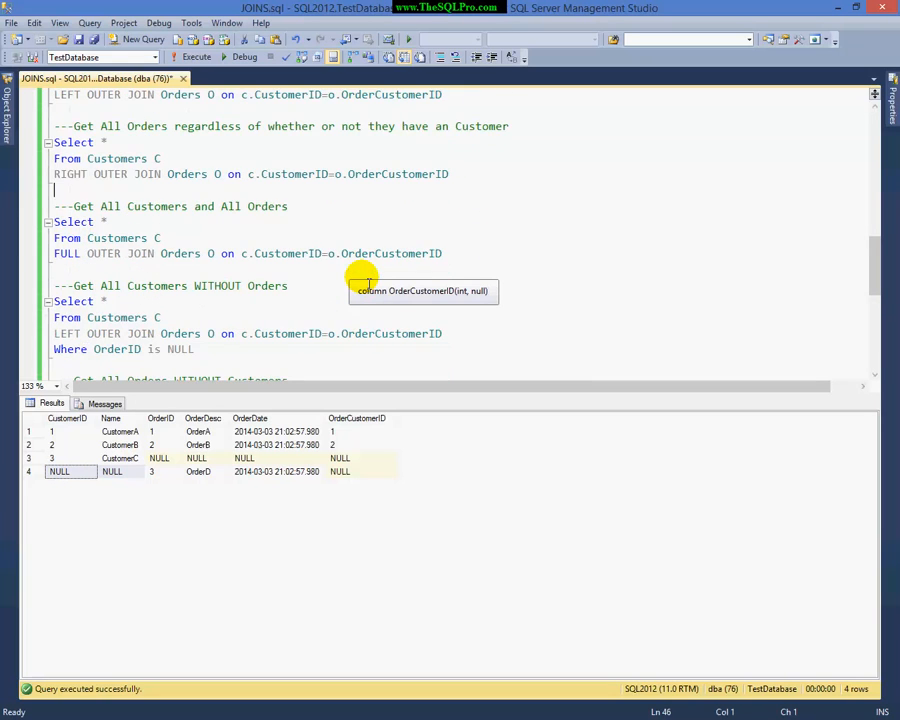
Step: Execute the customers-without-orders anti-join returning CustomerC alone
scroll("down", 3)
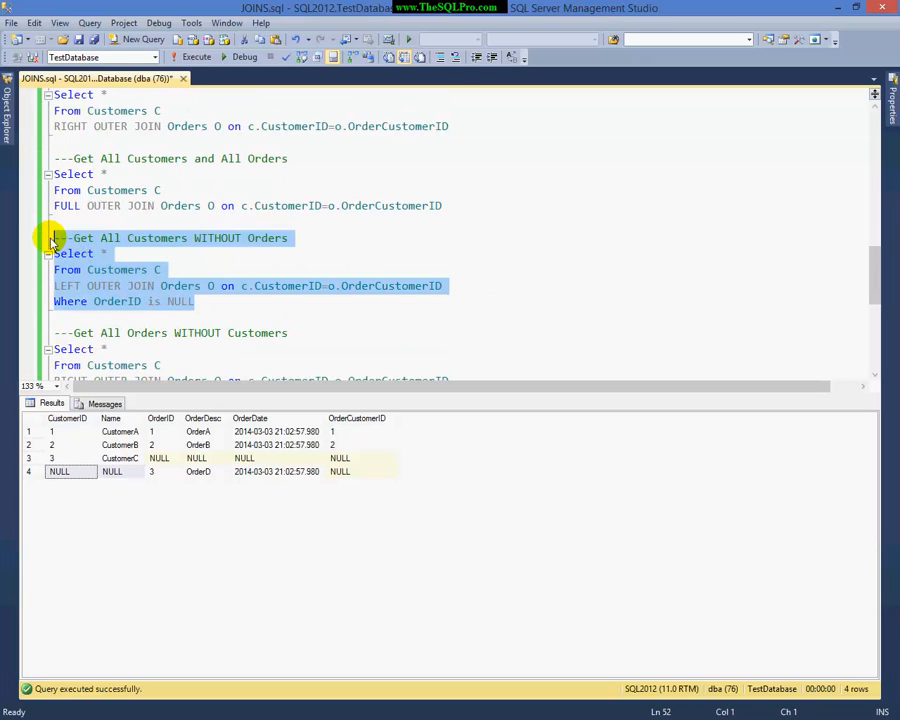
left_click(196, 56)
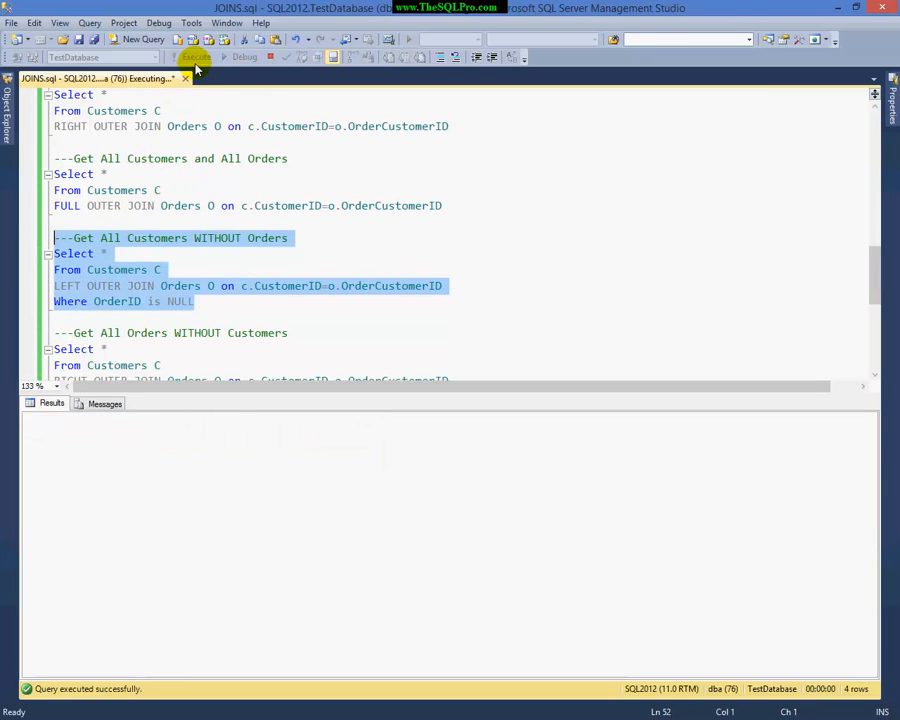
left_click(196, 56)
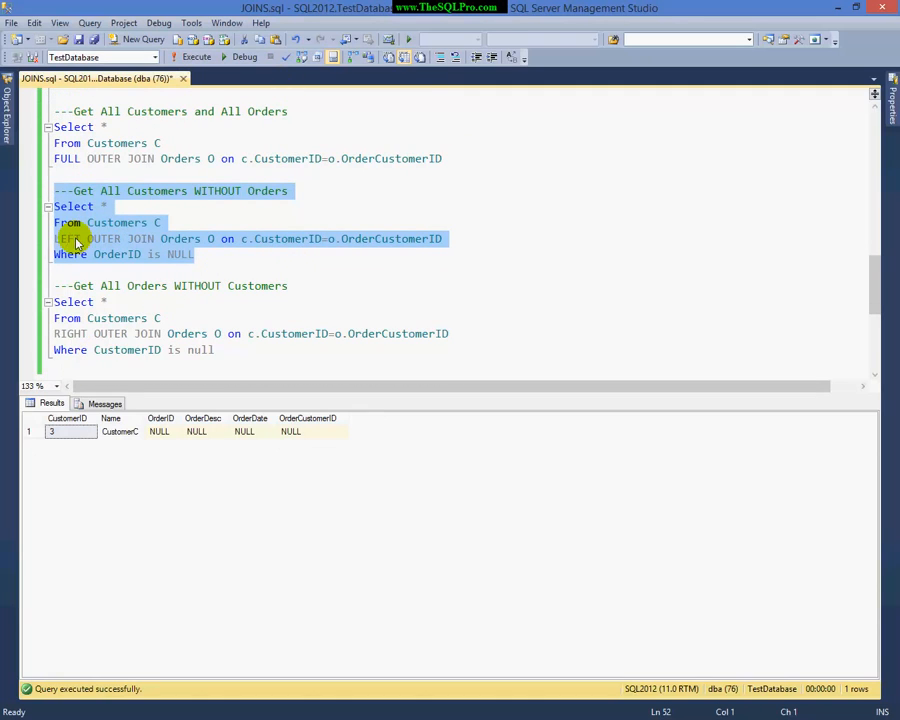
mouse_move(162, 238)
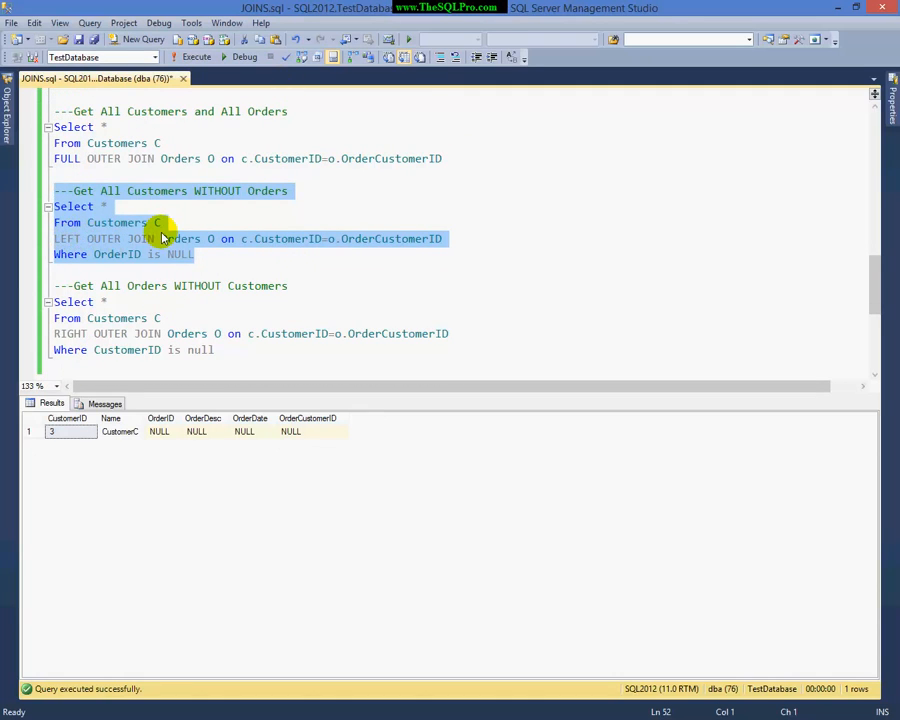
mouse_move(130, 222)
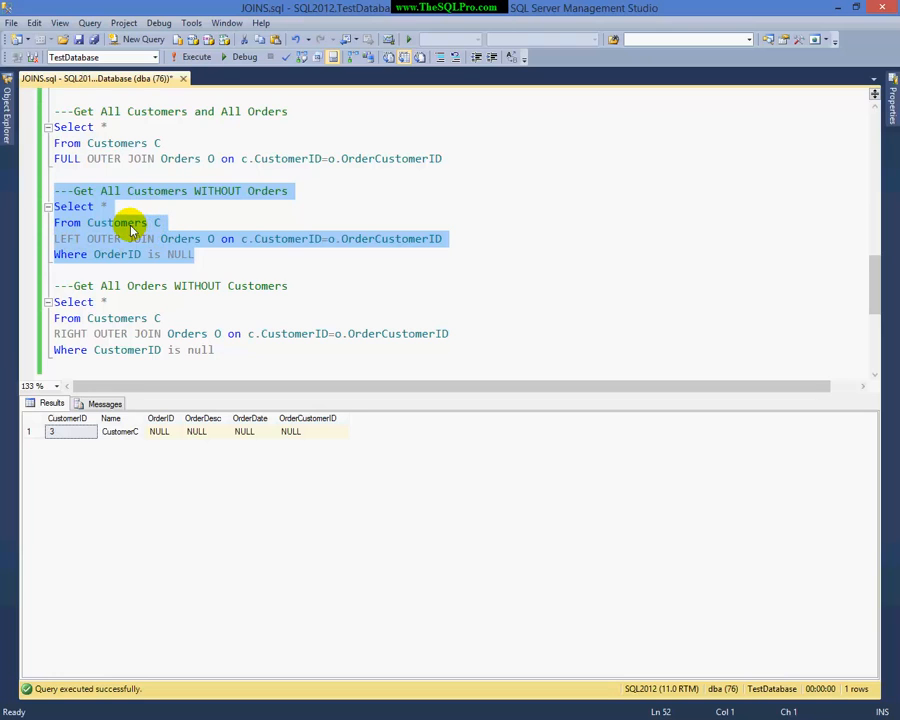
mouse_move(190, 238)
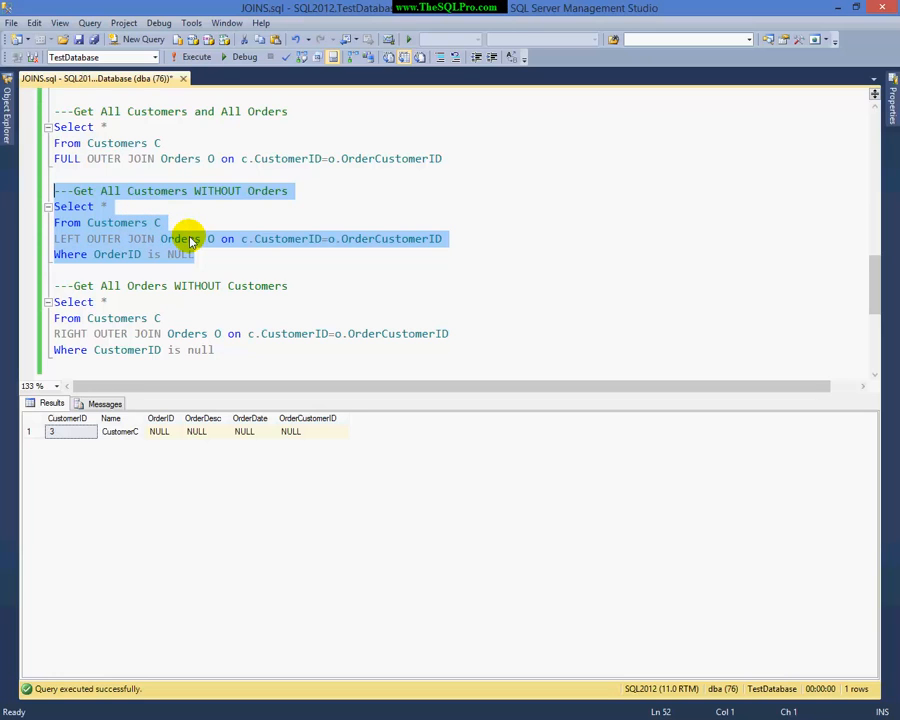
mouse_move(104, 254)
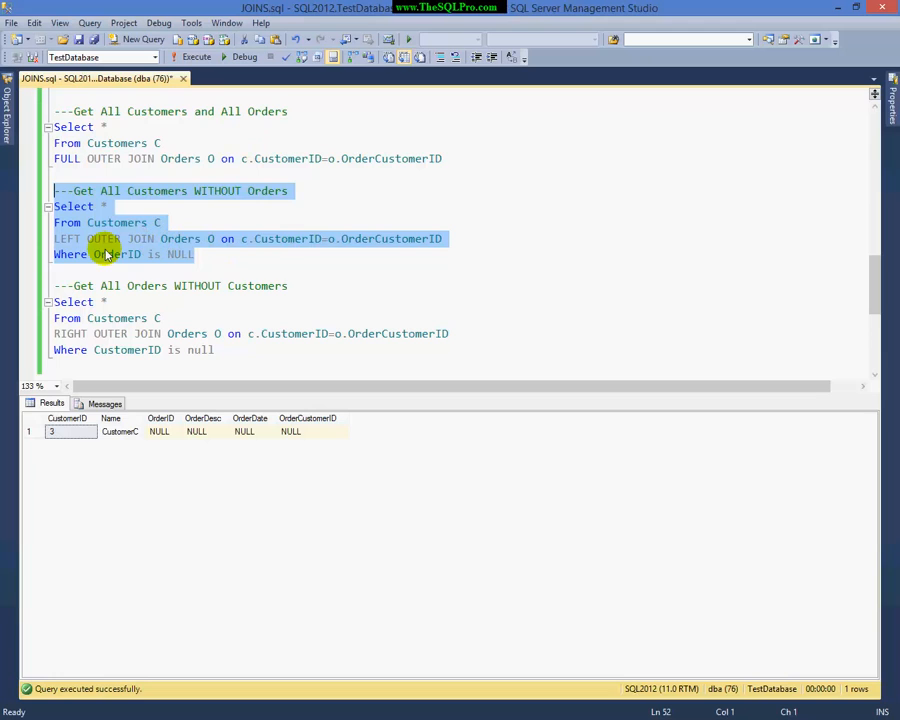
Step: Execute the orders-without-customers anti-join returning order 3 alone
left_click(108, 254)
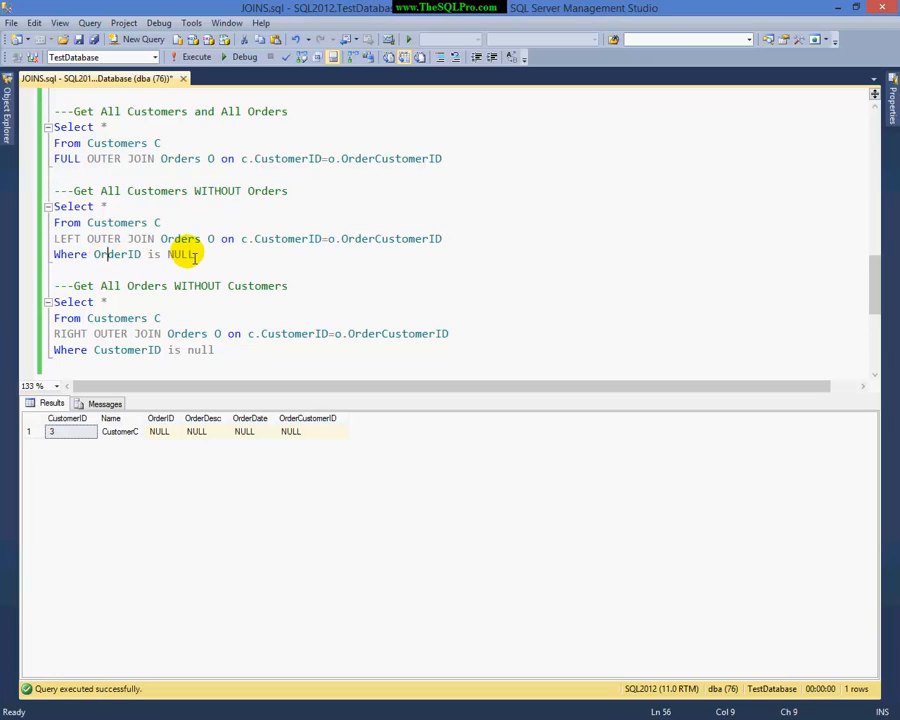
left_click(160, 432)
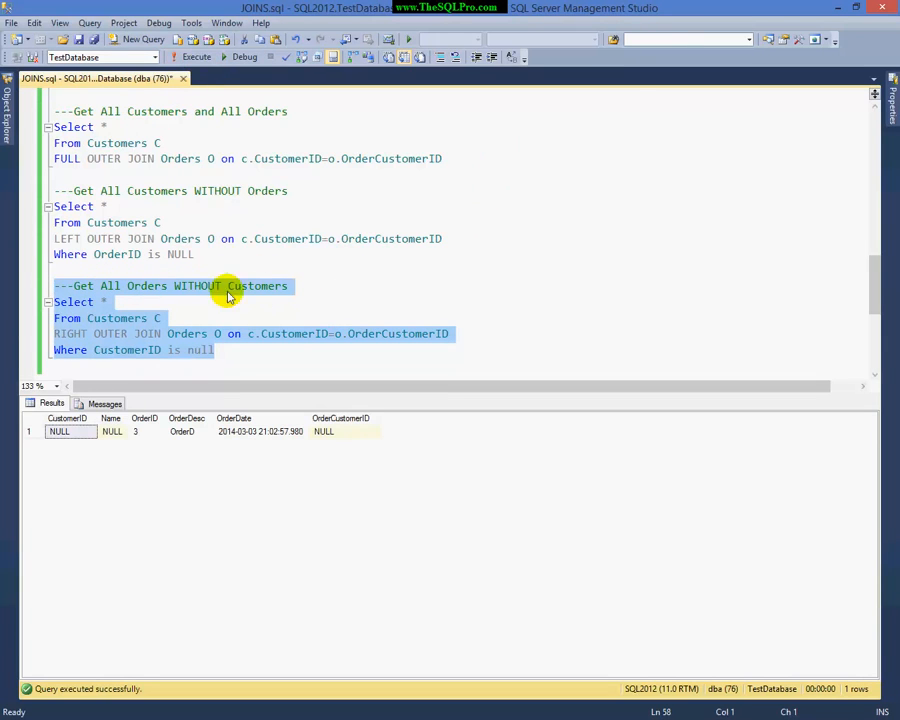
mouse_move(112, 254)
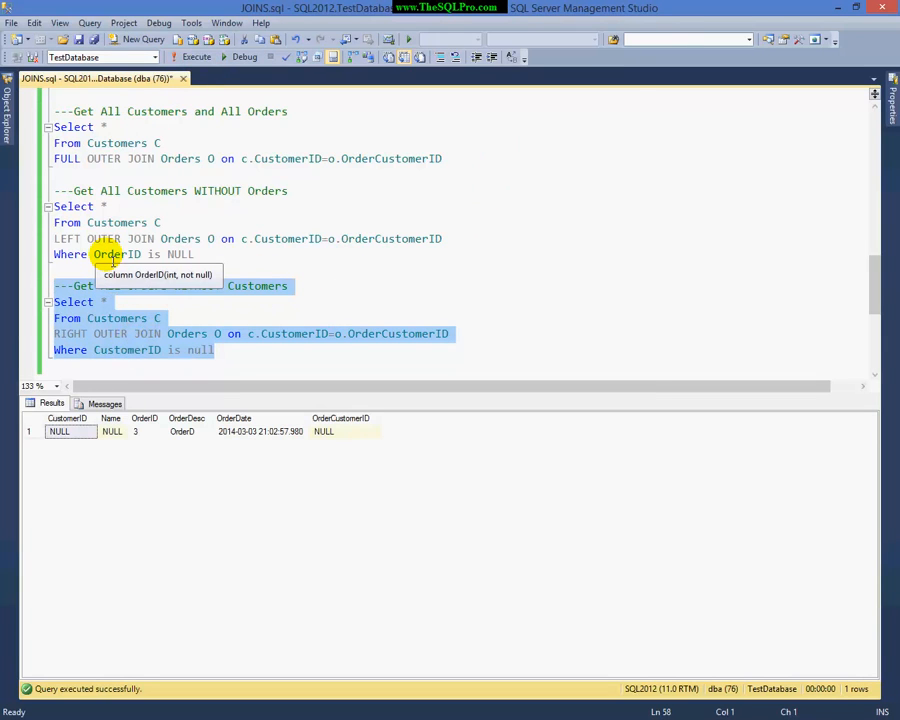